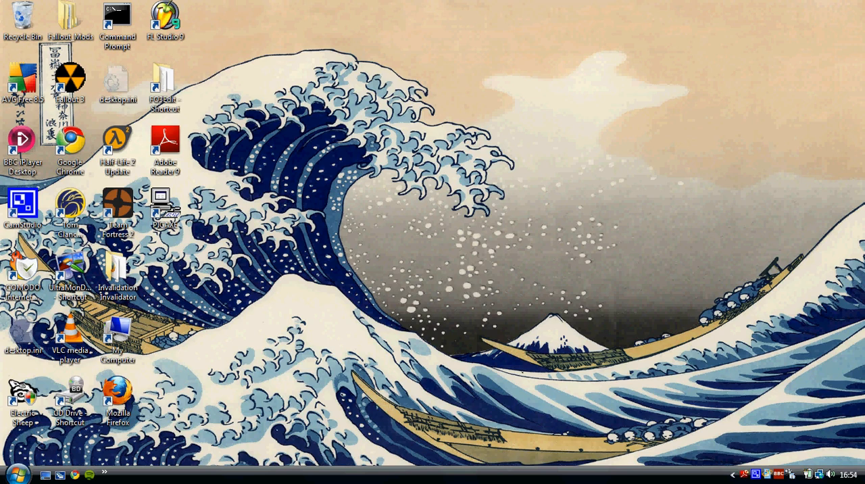
mouse_move(525, 164)
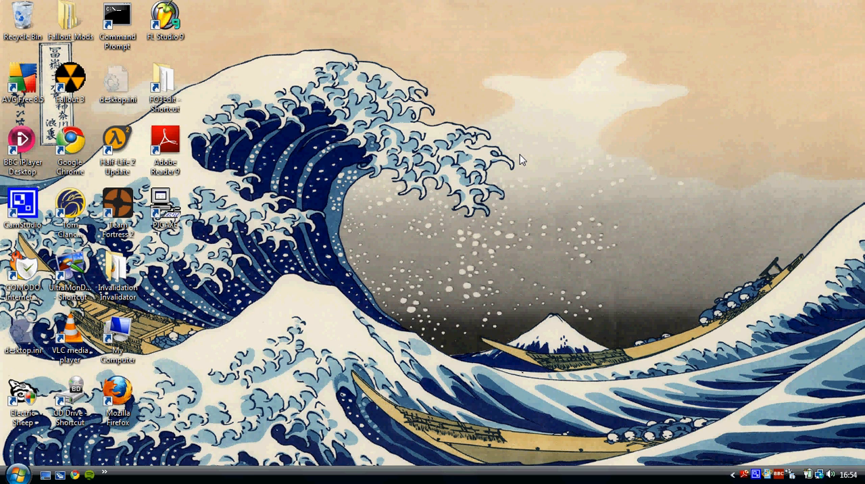
mouse_move(354, 205)
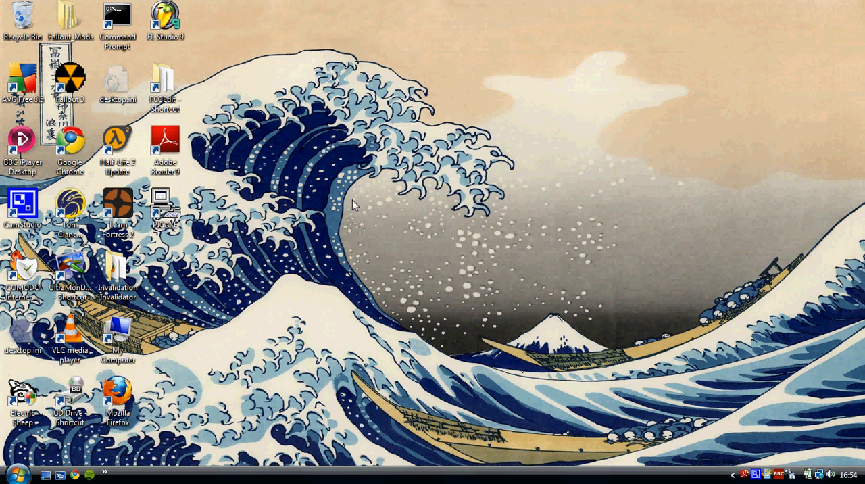
mouse_move(375, 203)
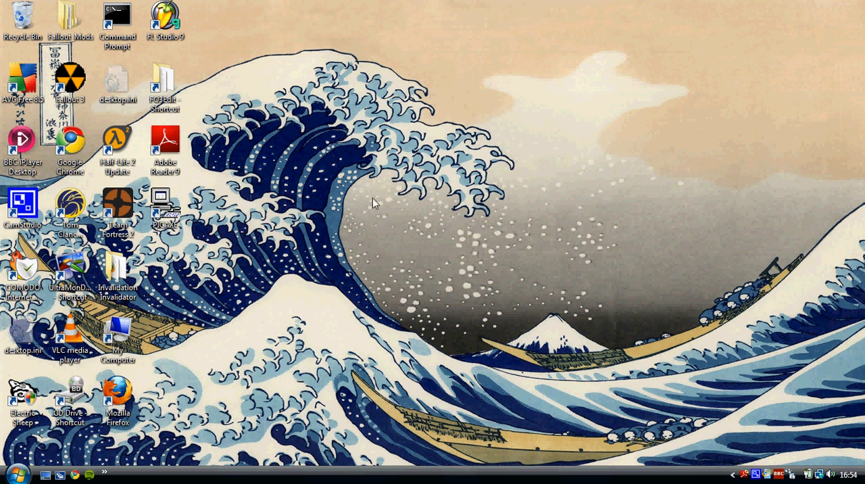
mouse_move(704, 46)
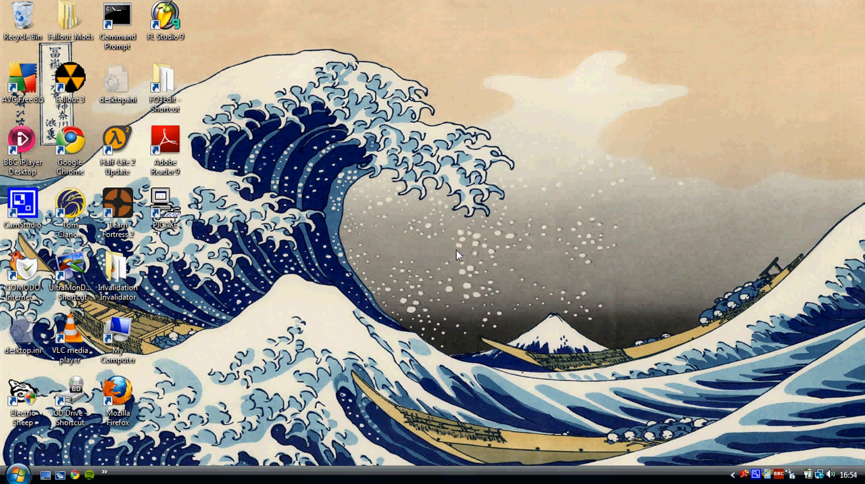
mouse_move(395, 262)
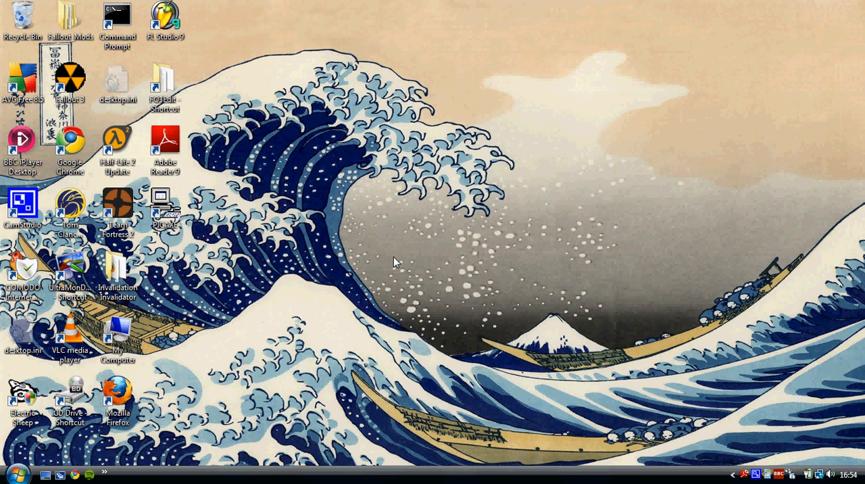
mouse_move(452, 218)
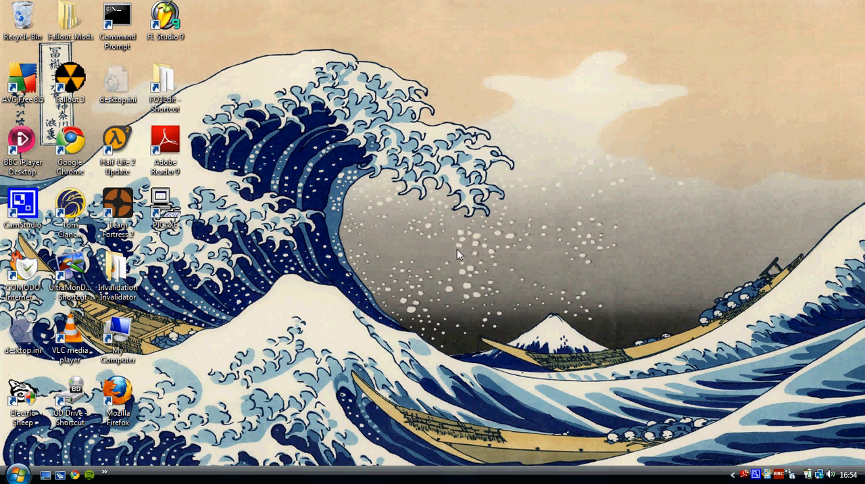
mouse_move(276, 249)
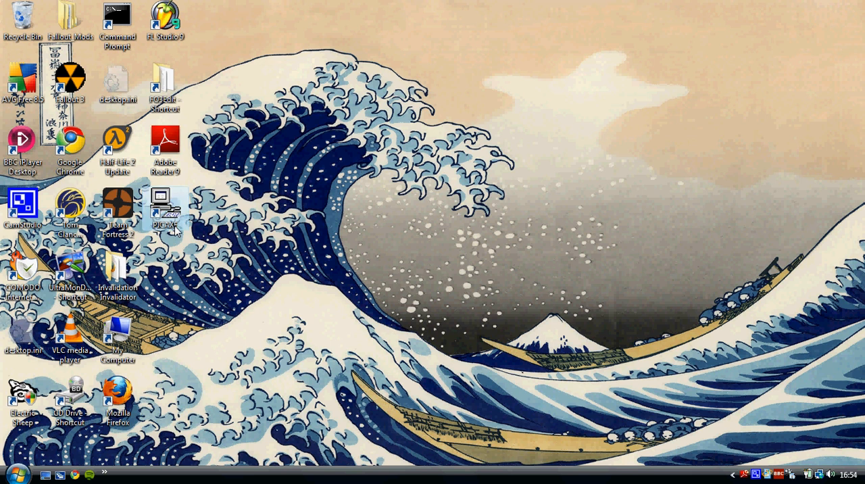
Step: Launch the PICAXE Programming Editor and accept PICAXE-18X mode for a blank program
double_click(165, 203)
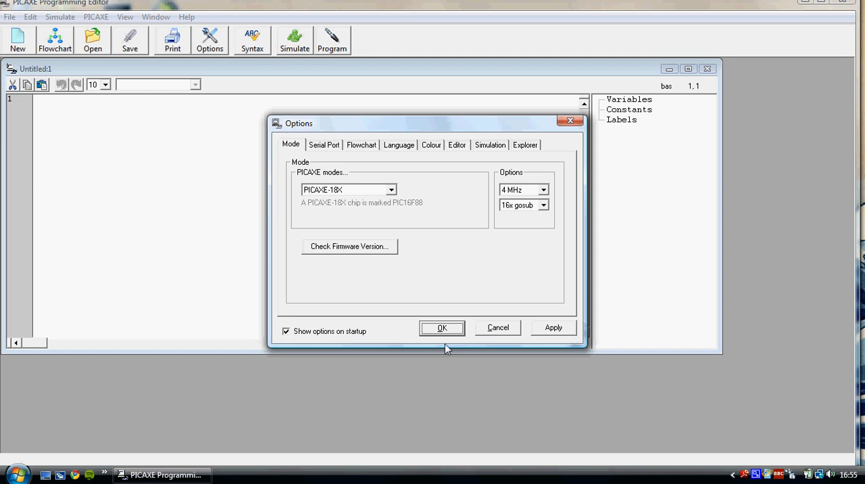
left_click(442, 327)
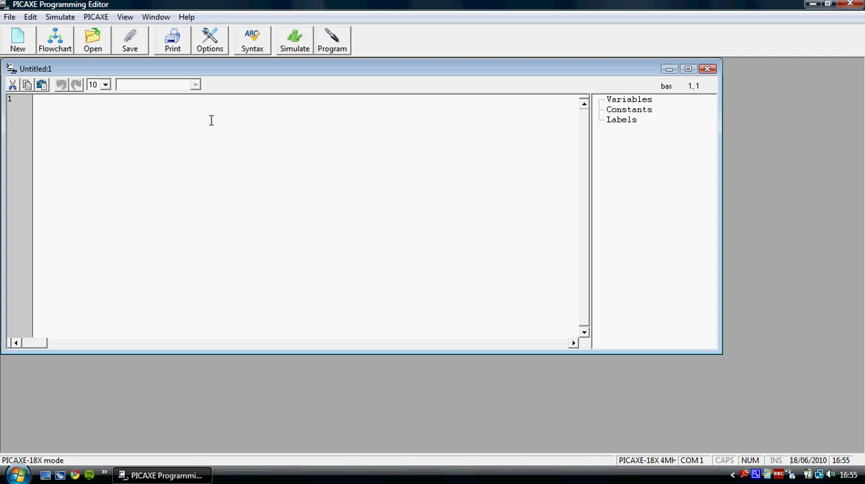
mouse_move(143, 147)
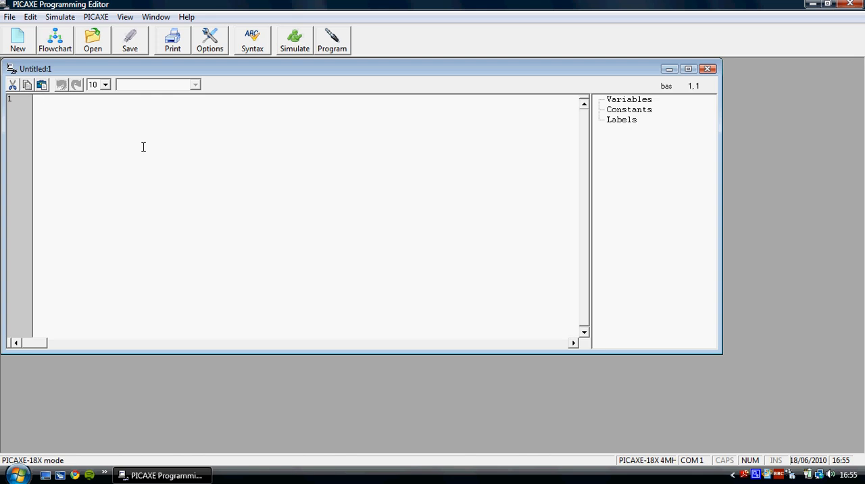
mouse_move(140, 158)
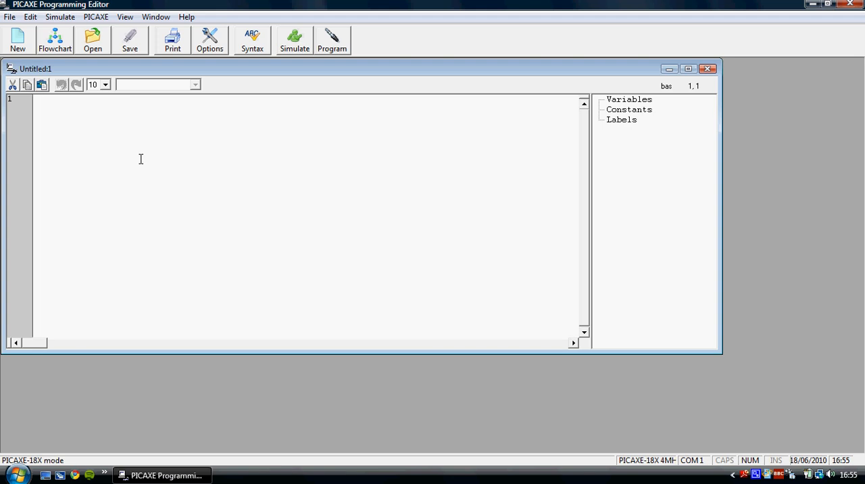
type("main:")
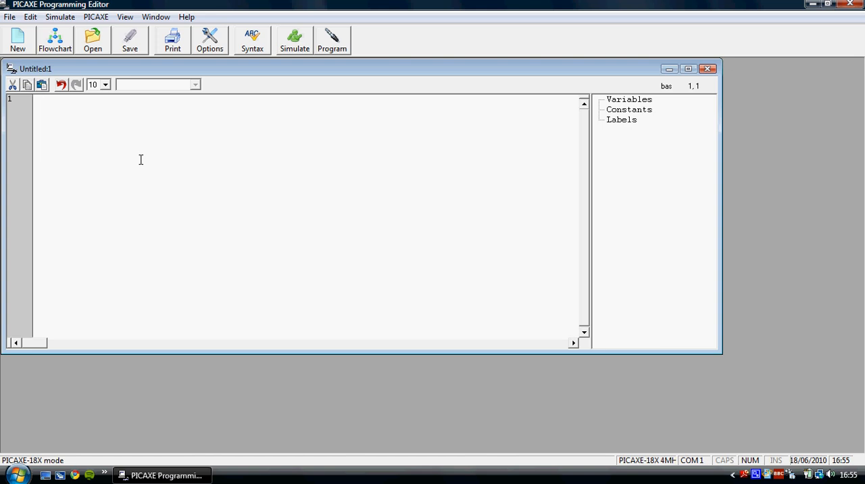
left_click(42, 100)
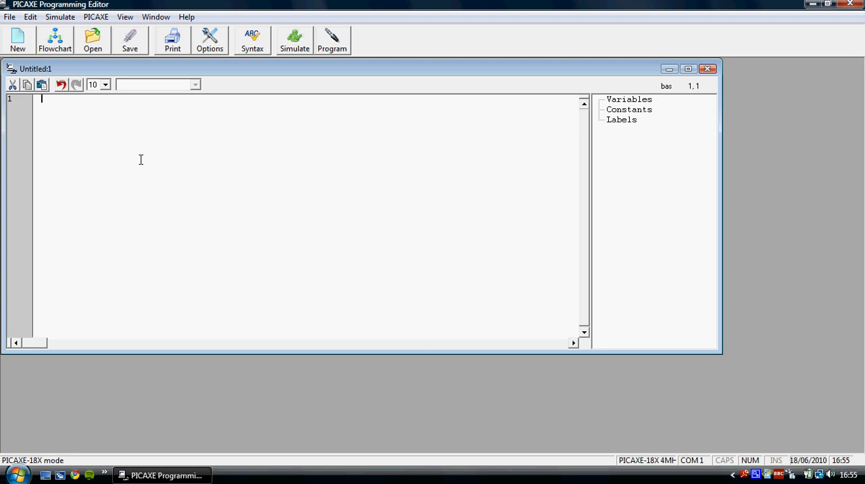
type("high")
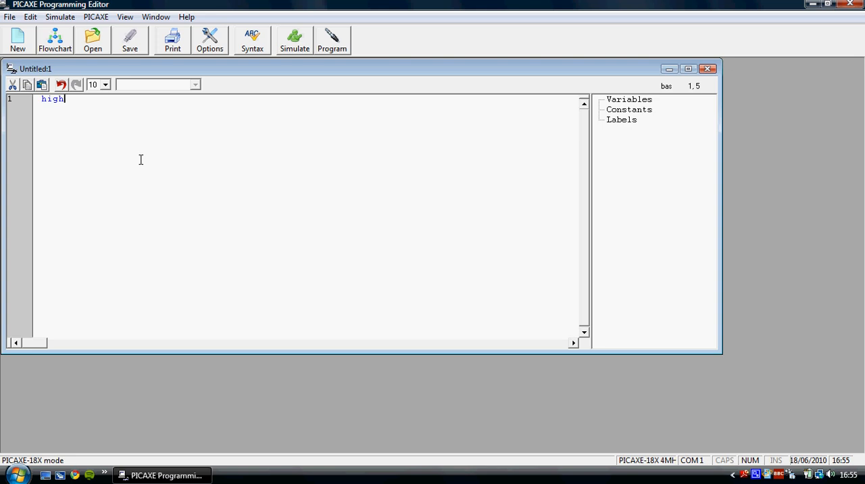
double_click(51, 103)
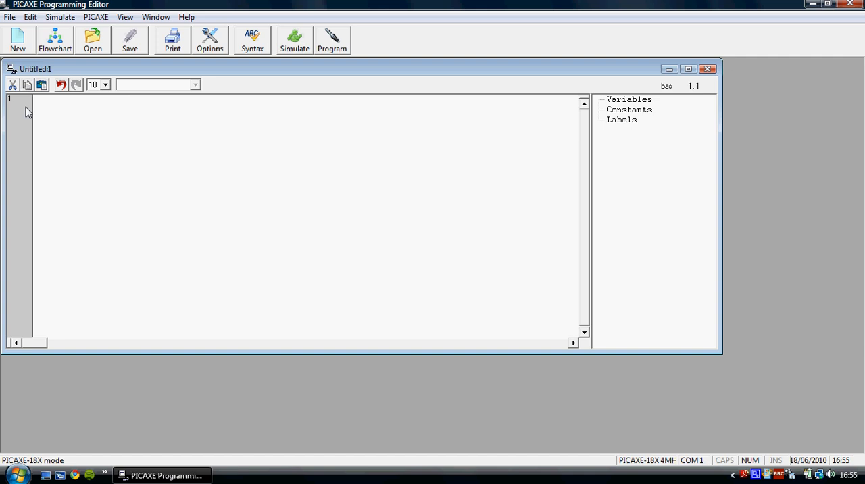
mouse_move(74, 106)
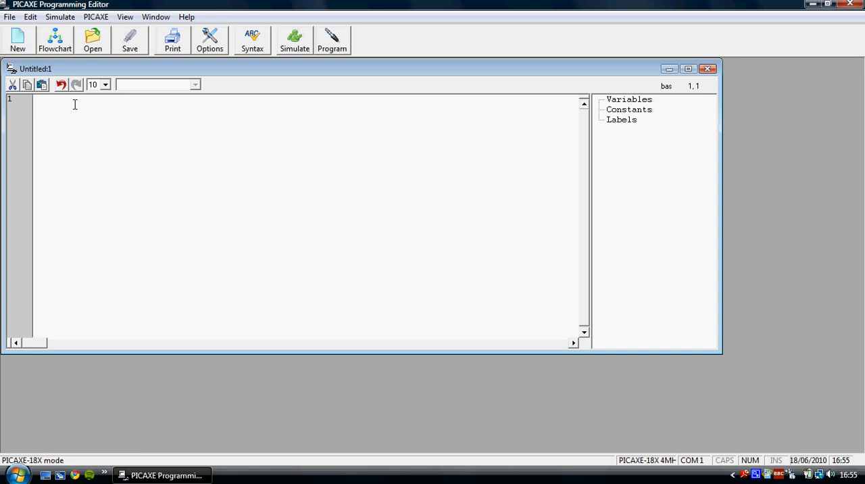
left_click(43, 100)
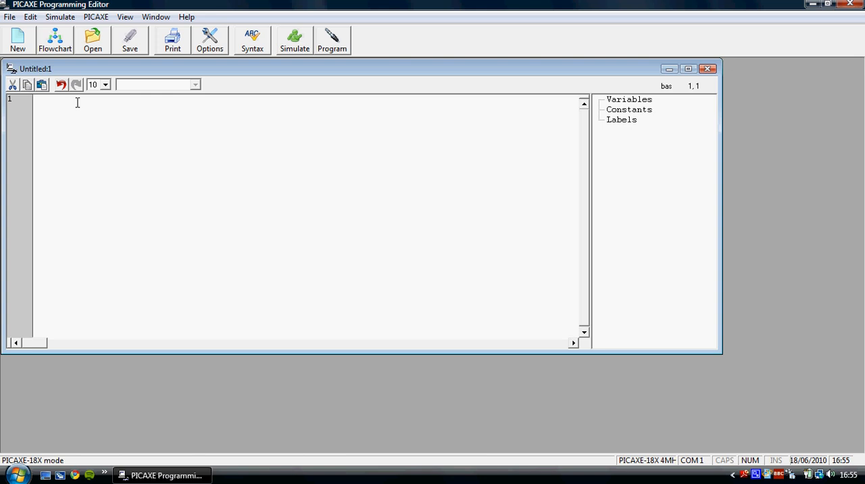
type("pin0")
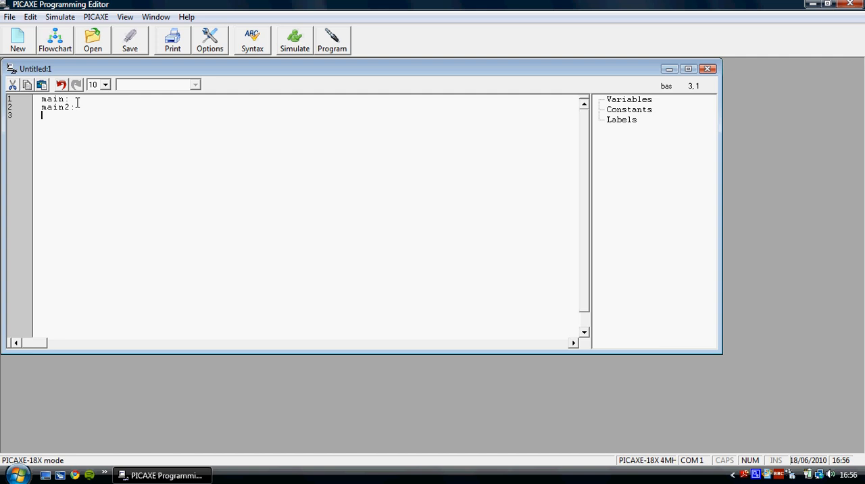
type("nextprog:")
type("c")
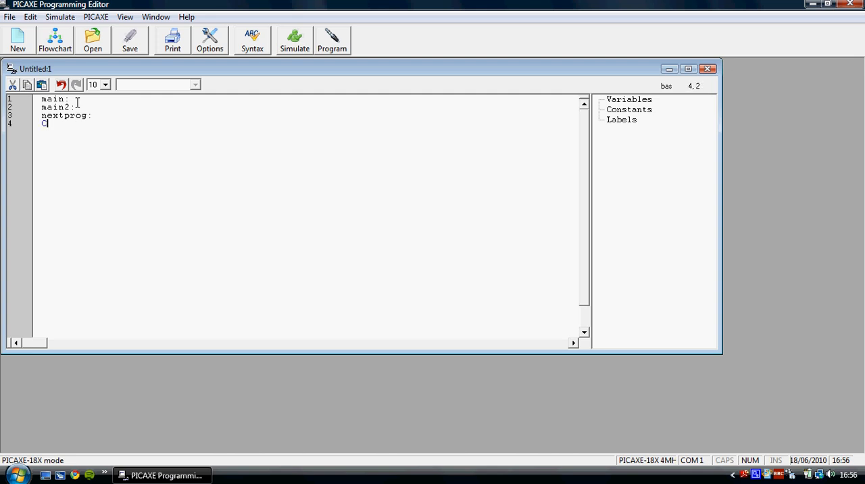
type("heese:")
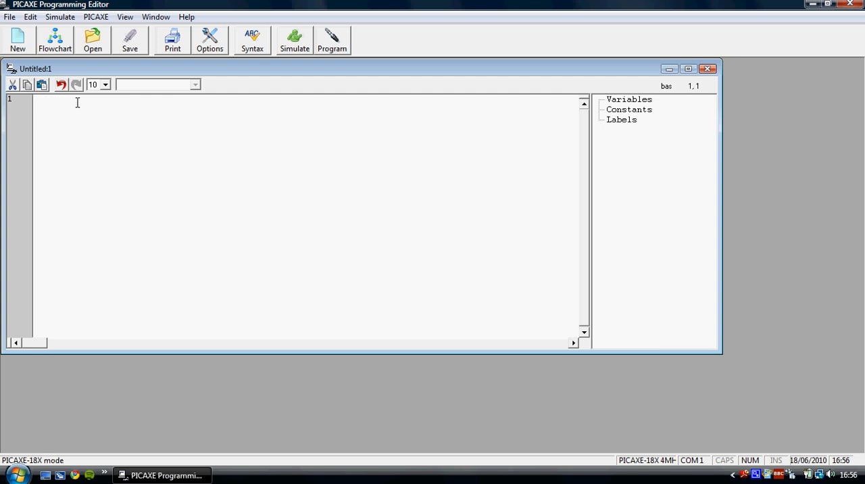
mouse_move(176, 111)
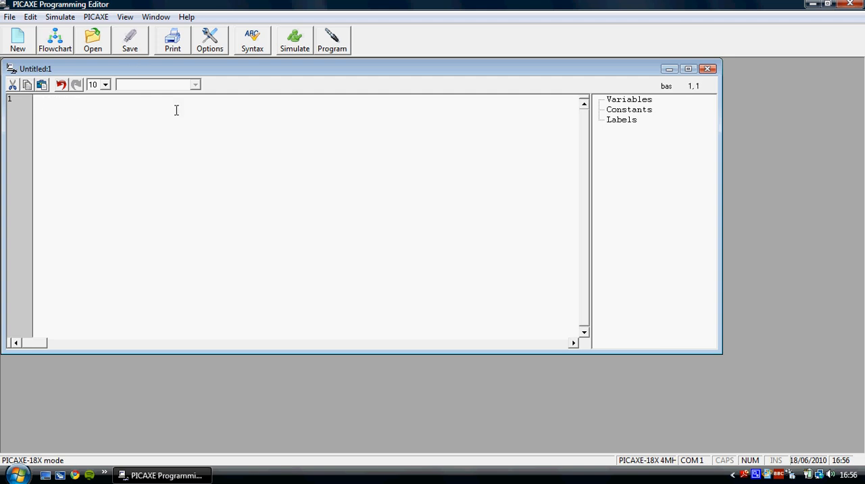
Step: Write label main: with a goto line and a second label main2:
type("main:")
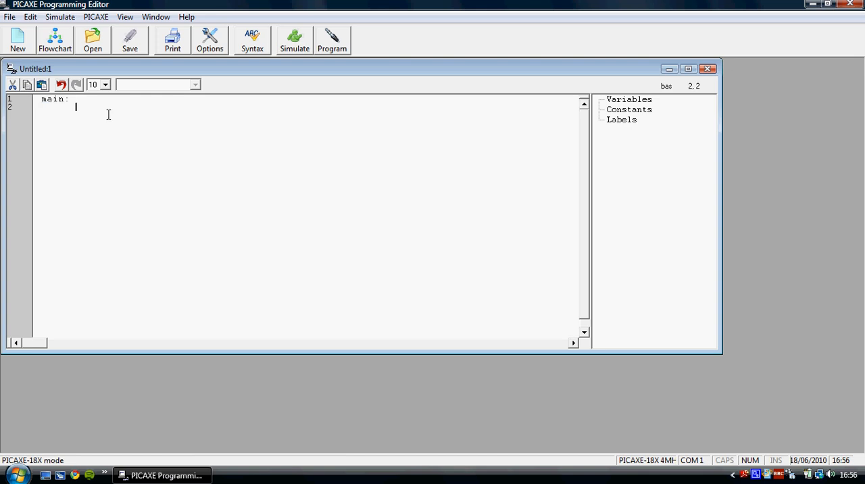
type("goto")
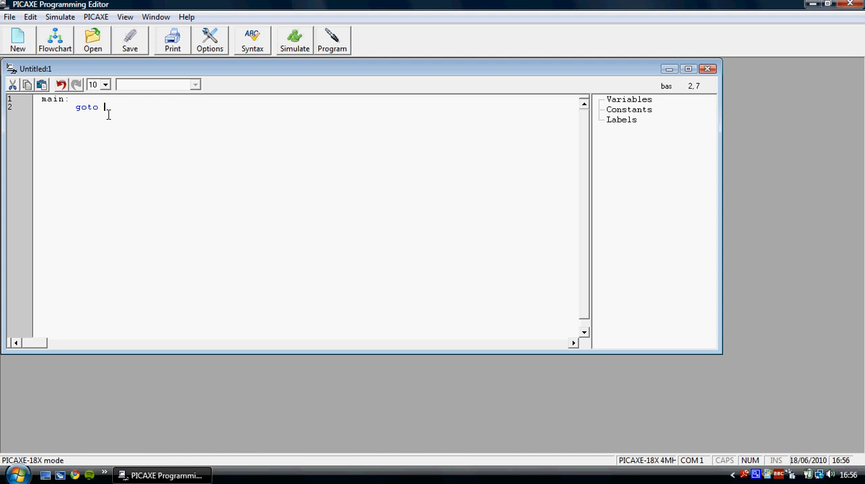
double_click(90, 108)
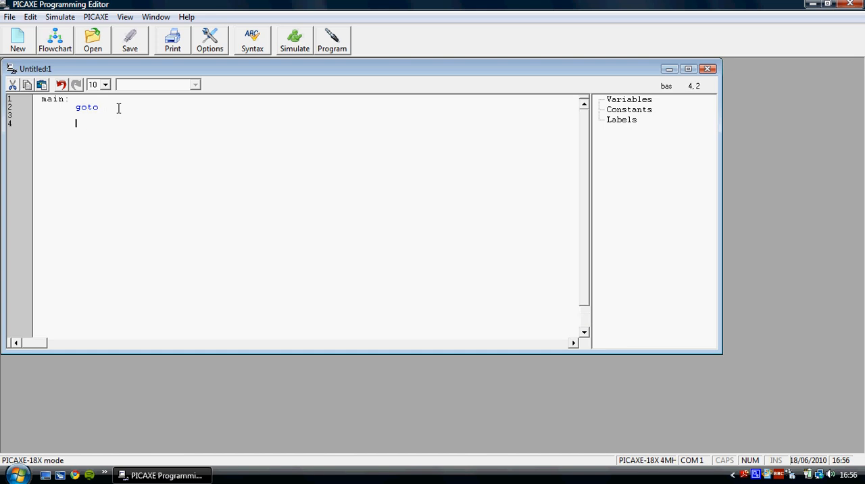
type("main2:")
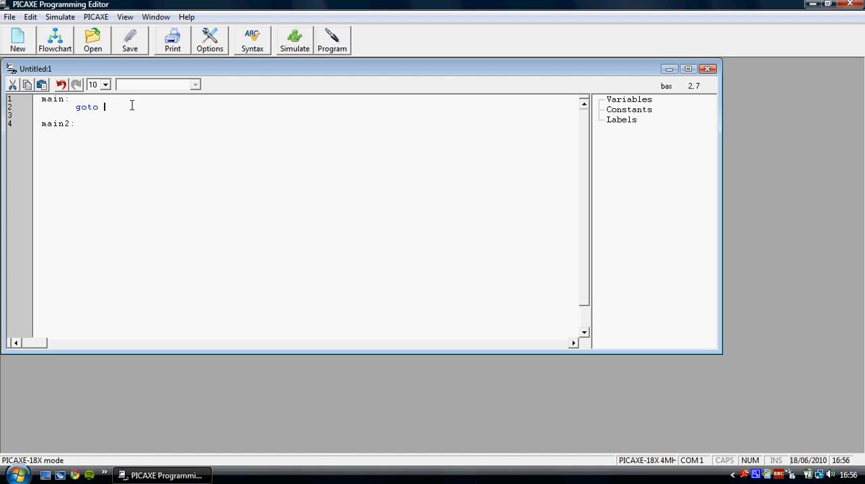
Step: Set the jumps so main goes to main2 and main2 goes back to main
type("main")
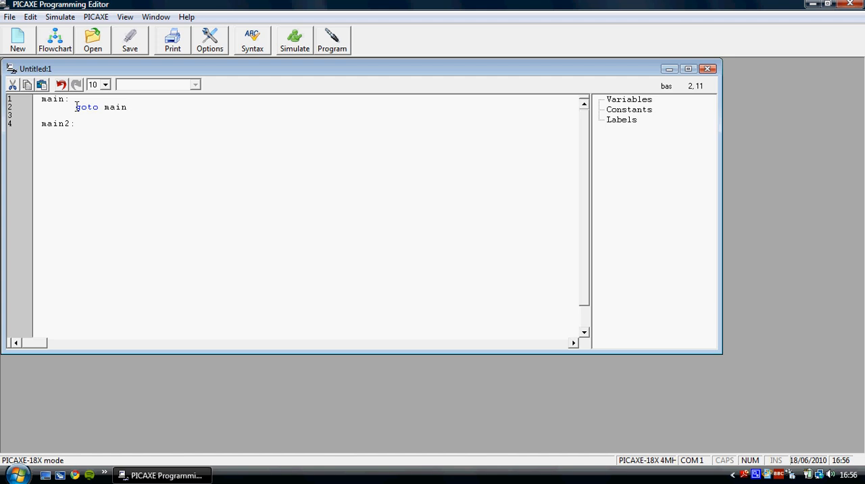
left_click(62, 99)
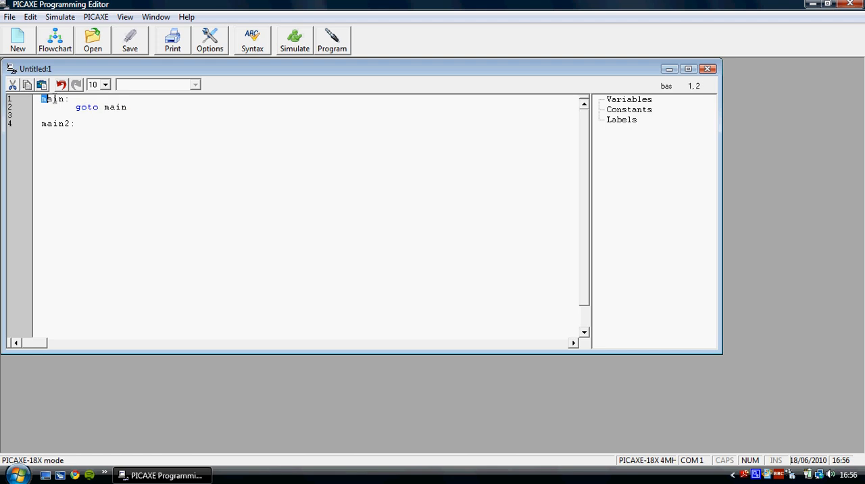
double_click(53, 100)
type("goto")
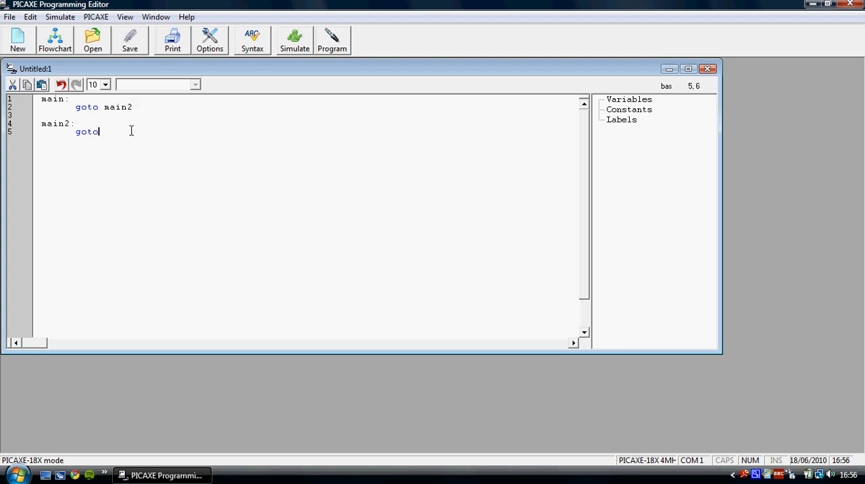
type("main")
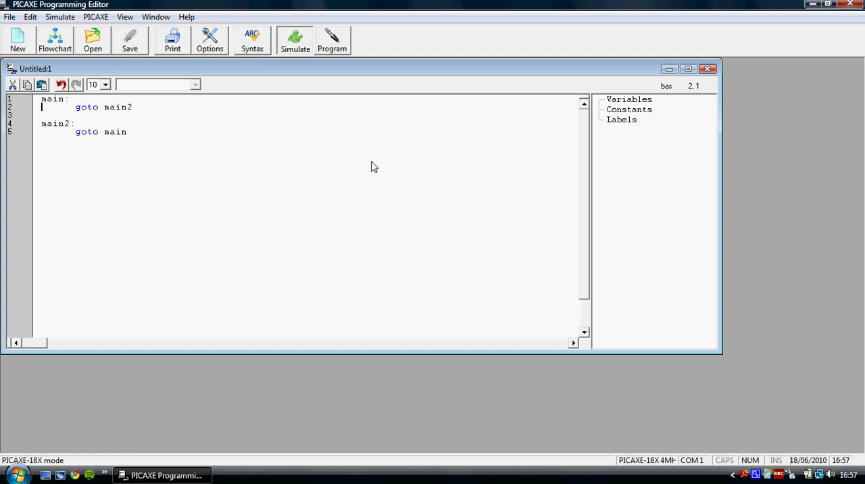
Step: Run the simulation briefly, move its panel aside and stop it
left_click(294, 39)
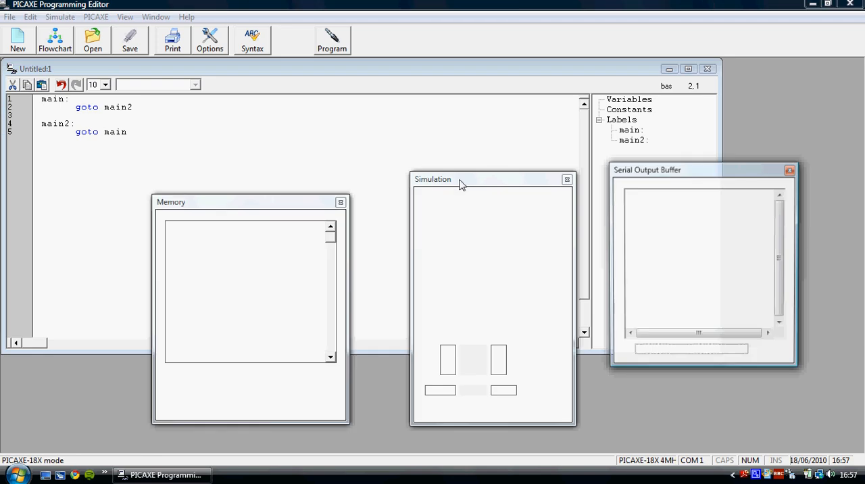
left_click(293, 38)
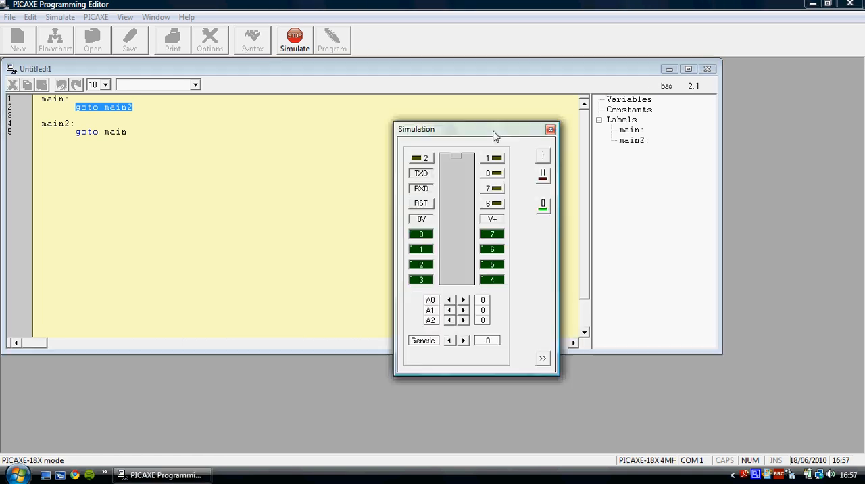
left_click_drag(493, 130, 457, 86)
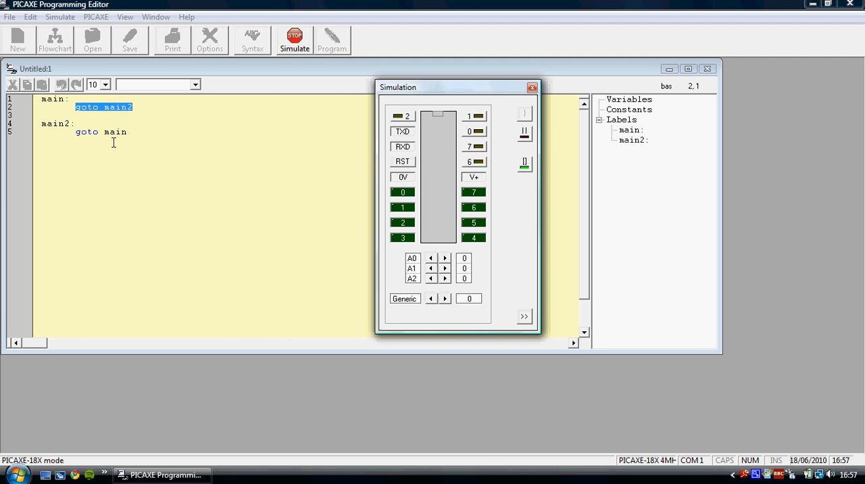
left_click(293, 35)
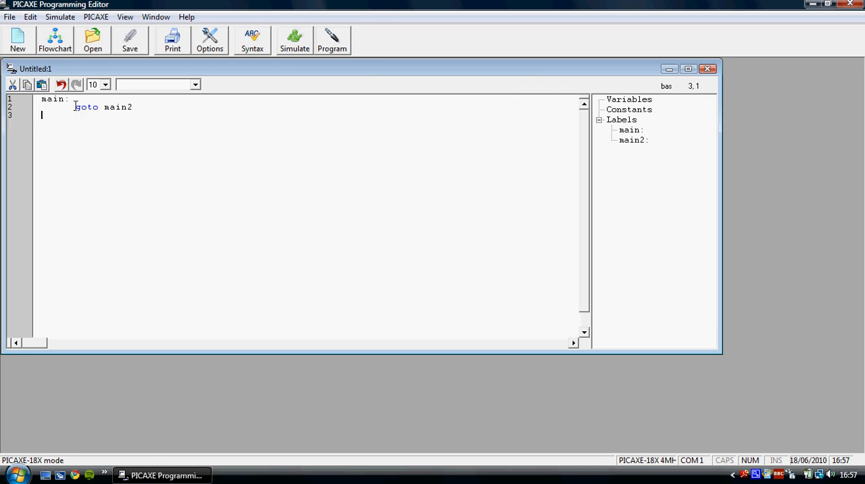
Step: Make main set high 2 then low 2 before goto main, erasing stray typing
key("BackSpace")
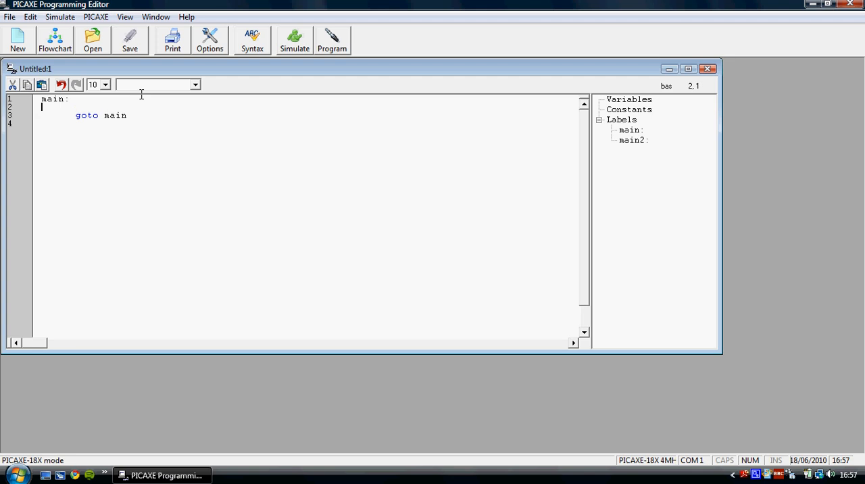
type("sa:lkgaspoidgh3p9a8")
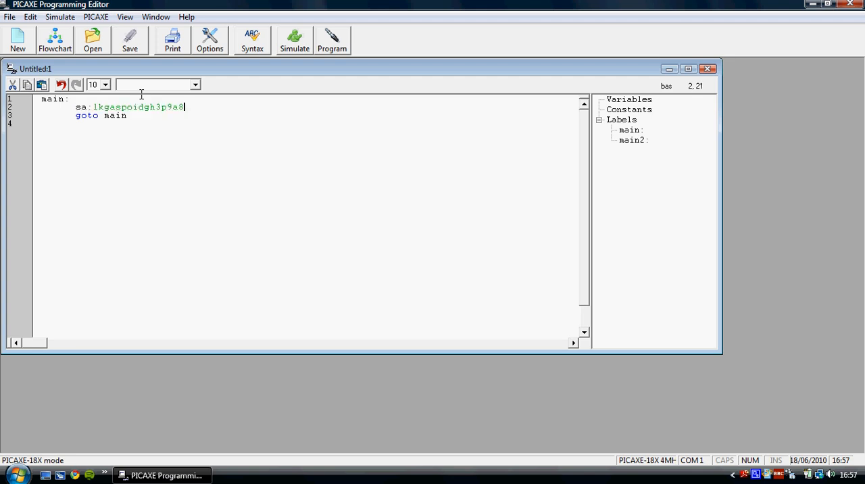
key("BackSpace")
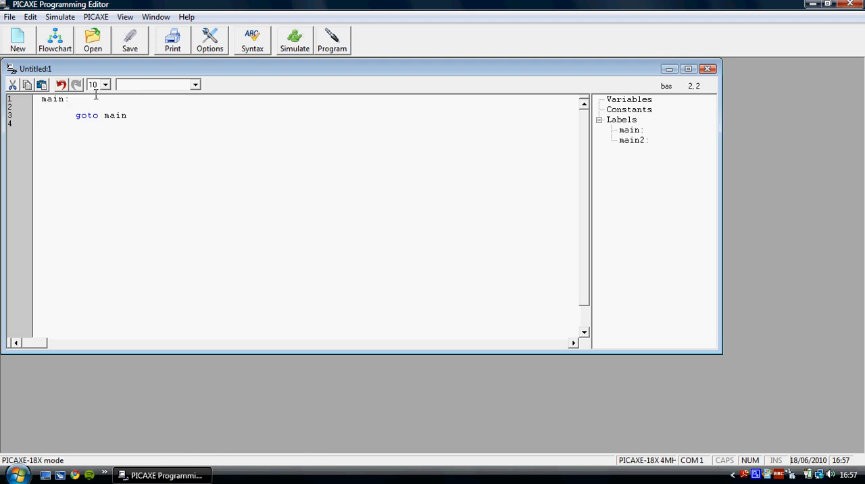
type("high 2")
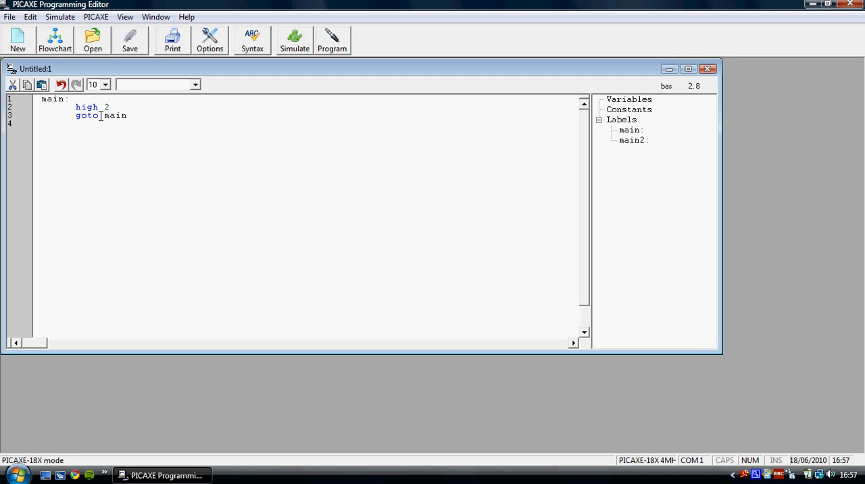
mouse_move(305, 50)
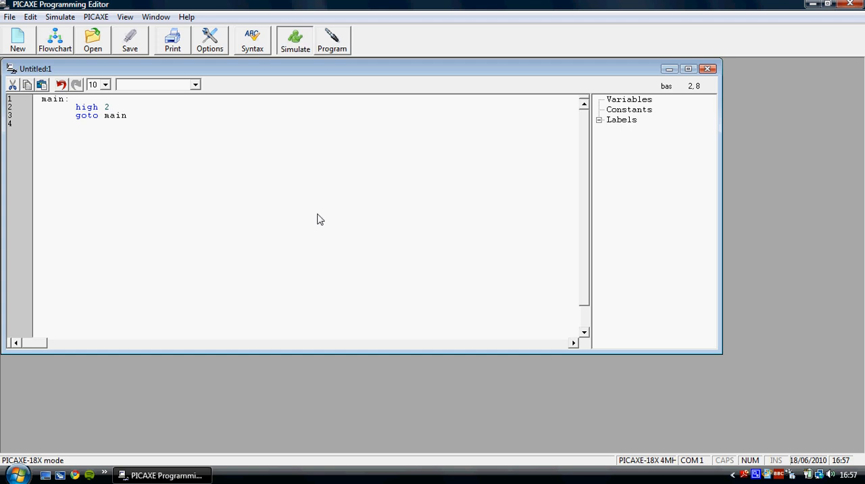
left_click(294, 39)
type("low 2")
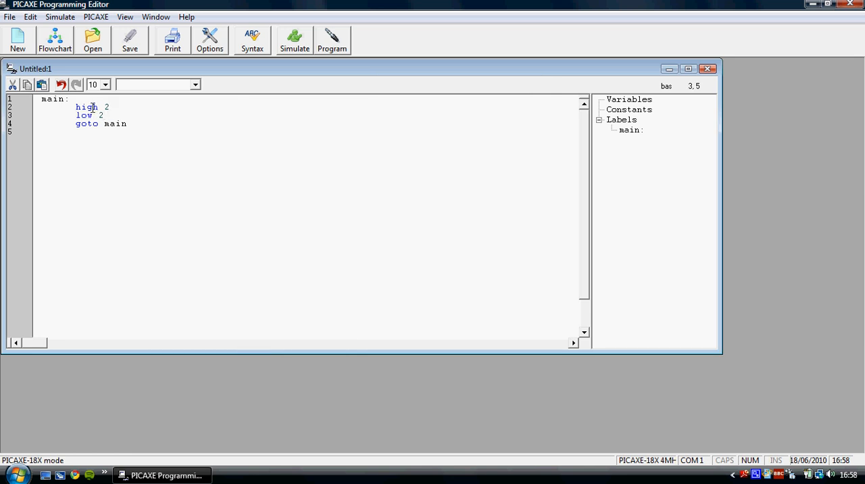
left_click(94, 115)
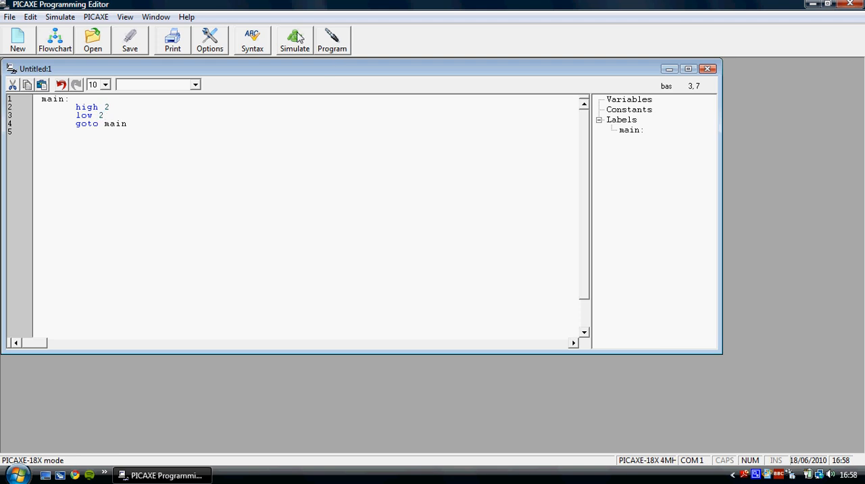
Step: Simulate the high 2 / low 2 loop and watch output 2 toggle
left_click(295, 40)
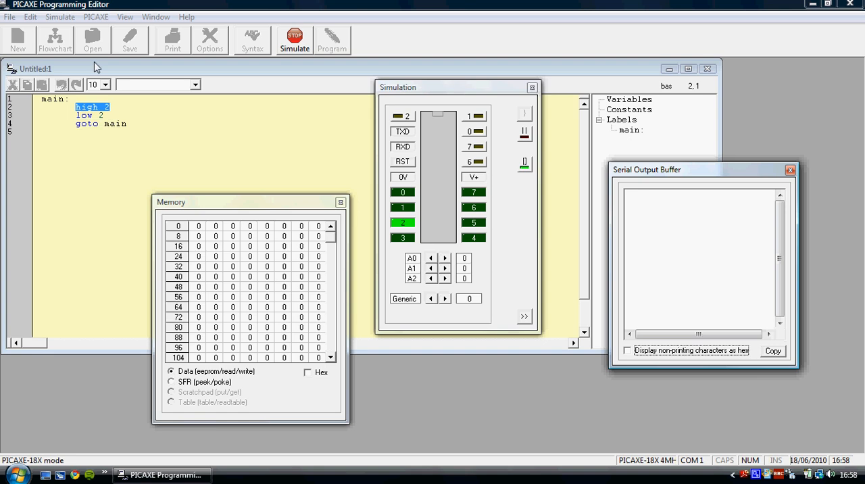
mouse_move(91, 163)
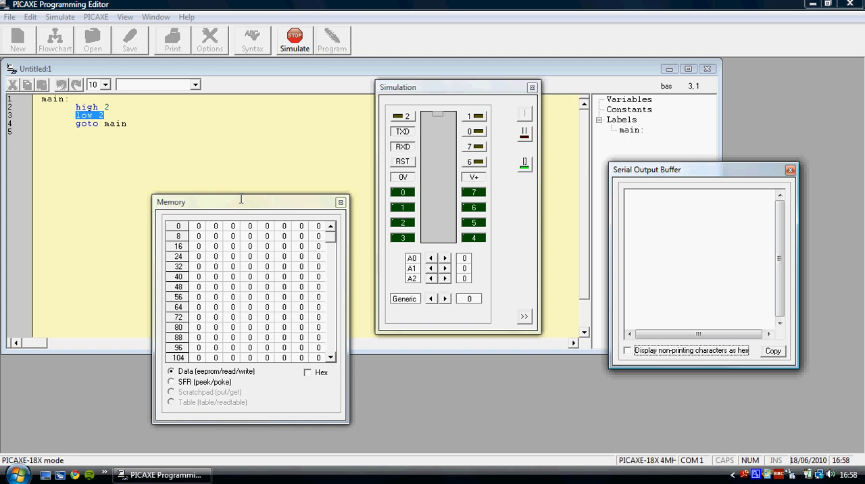
mouse_move(408, 224)
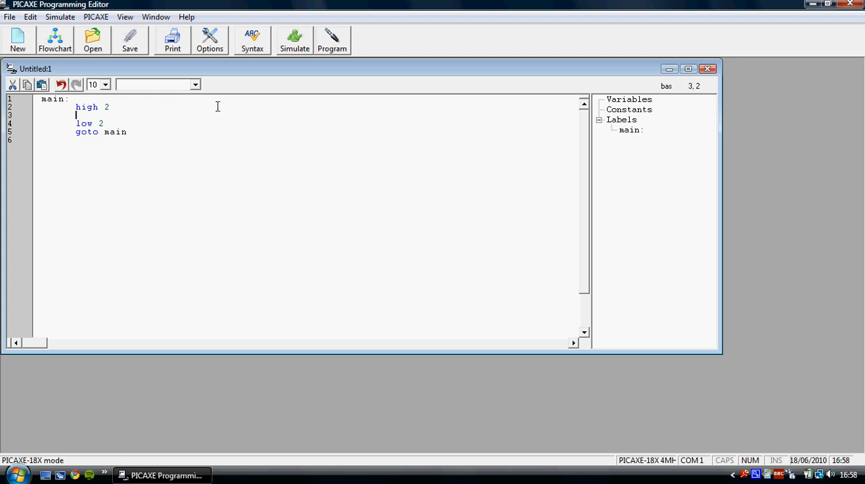
Step: Add wait 3 after high 2 and low 2, then run the loop in simulation
type("wait")
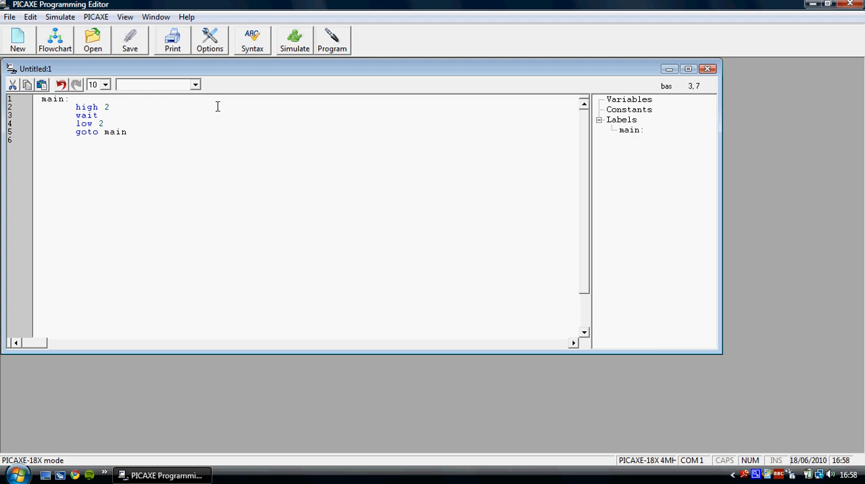
type("3")
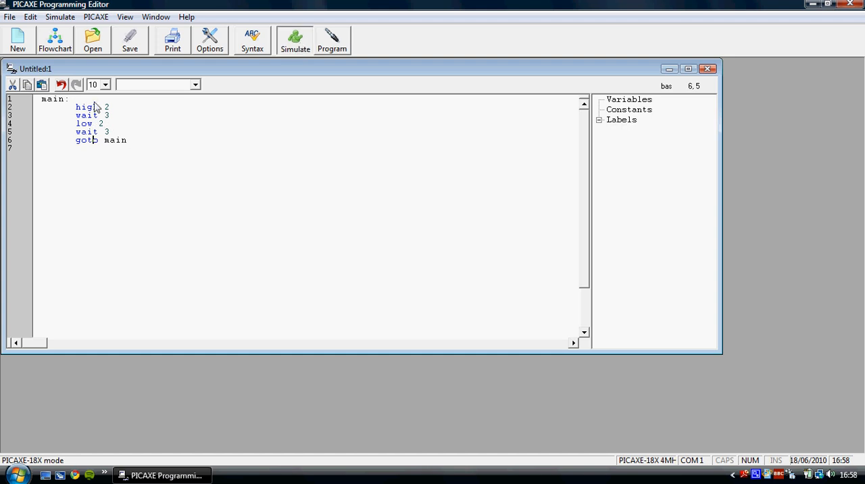
left_click(295, 38)
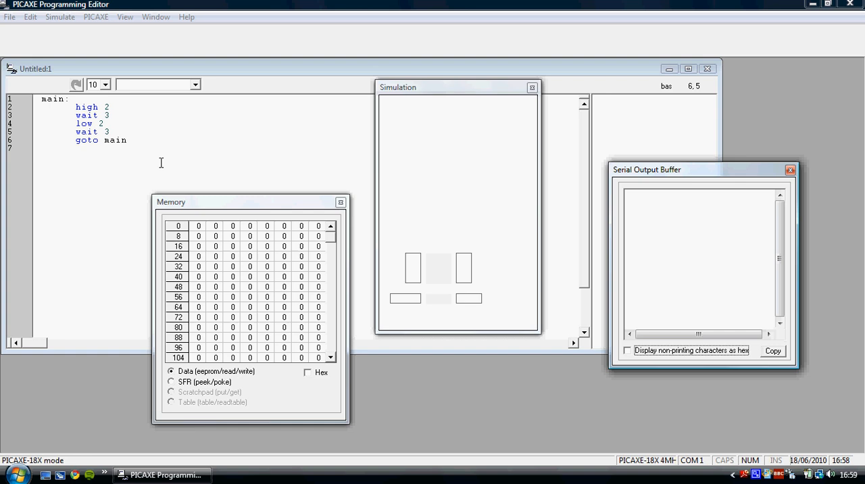
left_click(293, 39)
type("pause")
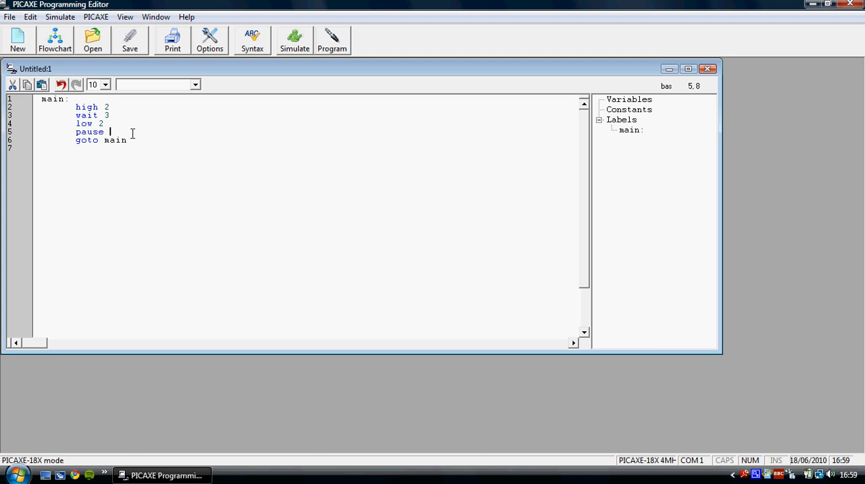
Step: Change the delay after low 2 to pause 3000
type("300")
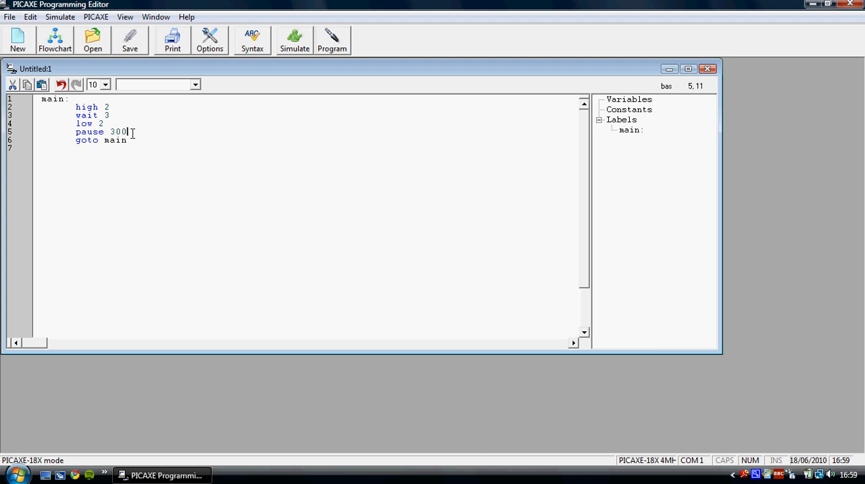
type("0")
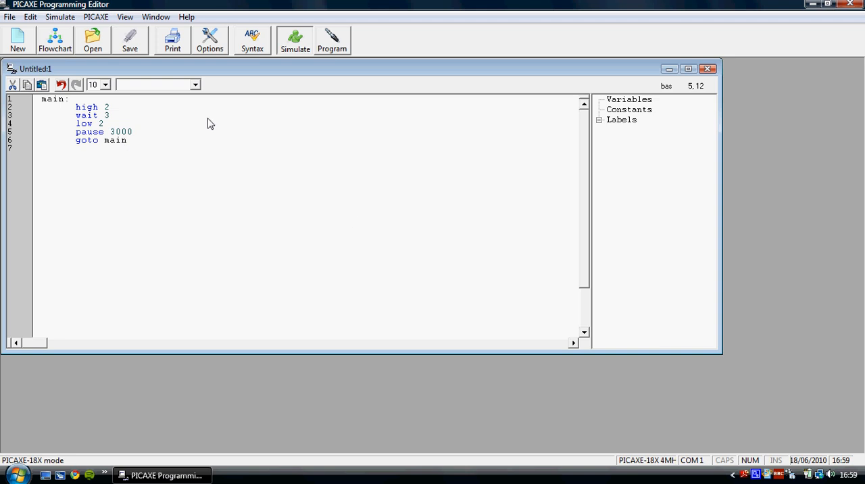
Step: Simulate the pause 3000 loop, pause it and step through the code
left_click(294, 39)
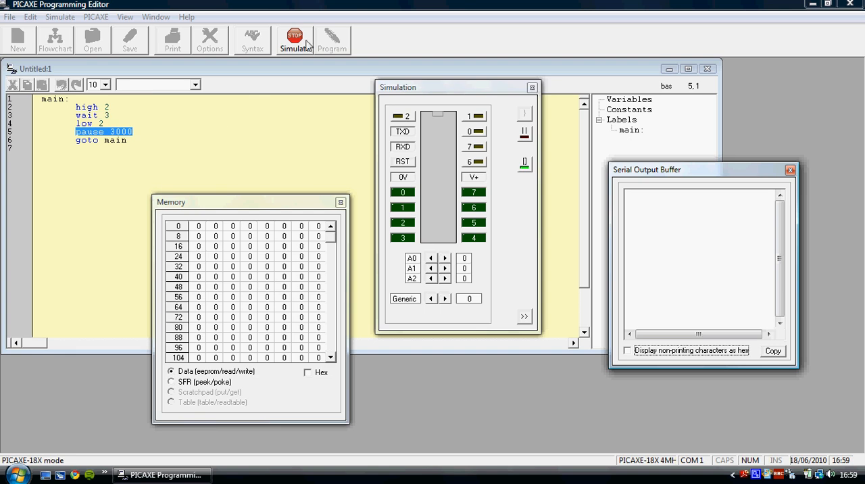
left_click(294, 37)
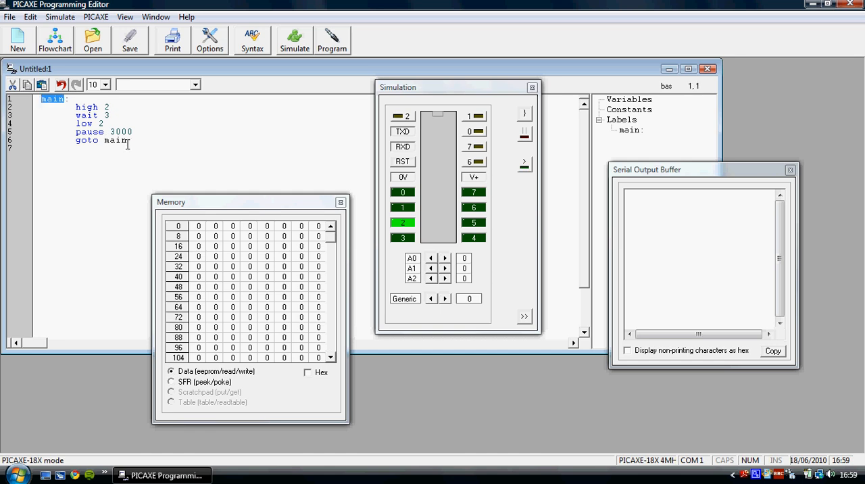
left_click(124, 140)
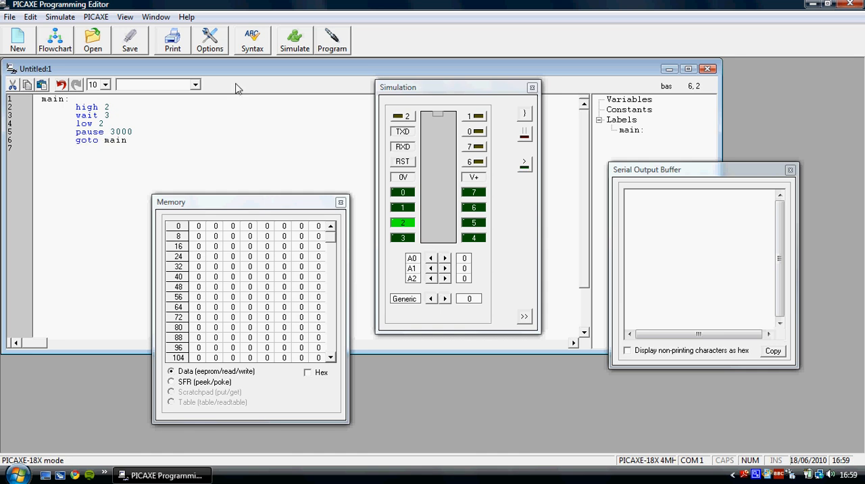
left_click(76, 140)
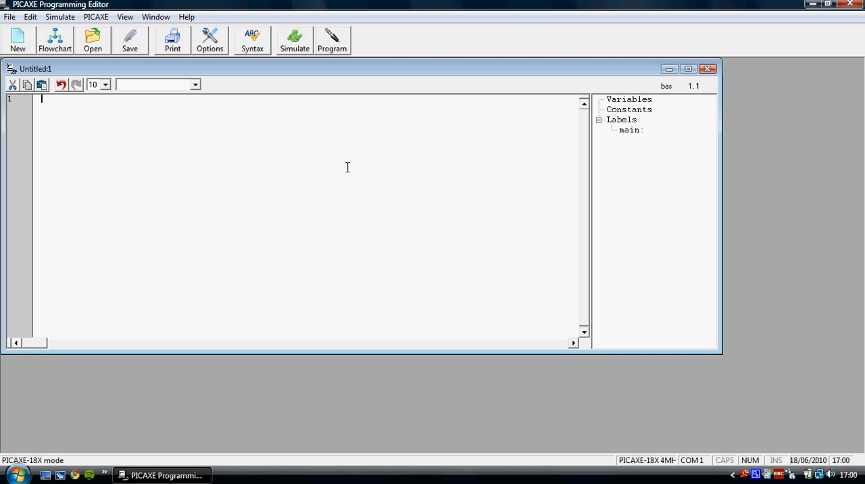
Step: Start a ledflash: label, discard the list of output numbers and write high 0
type("ledflah")
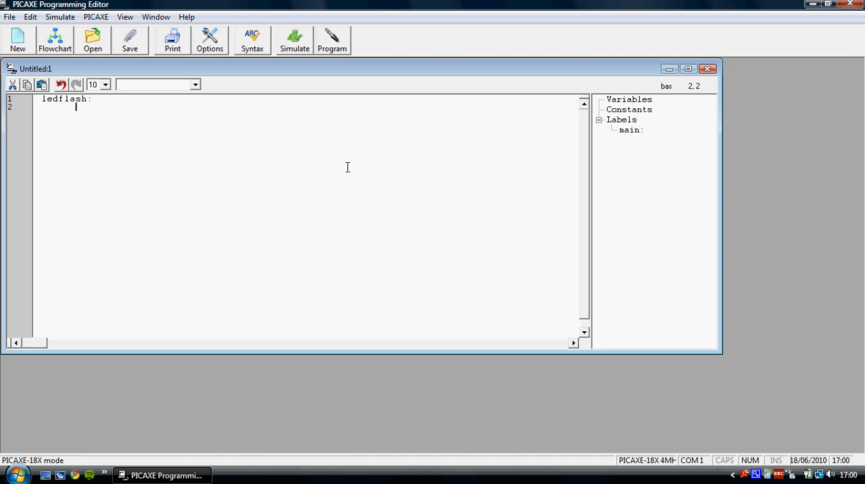
type("0 , 1")
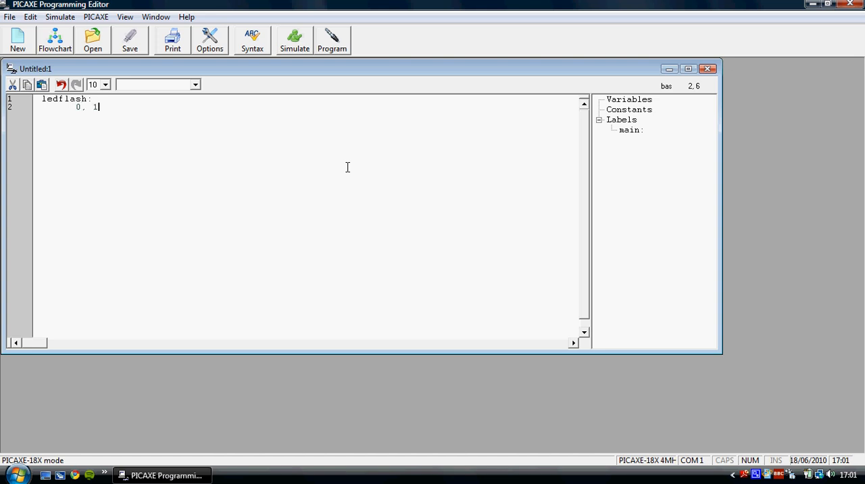
type(", 2, 3")
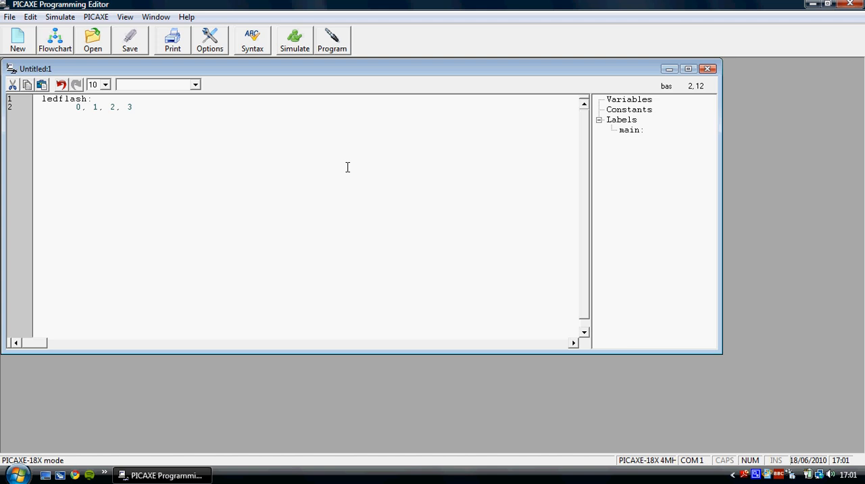
key("BackSpace")
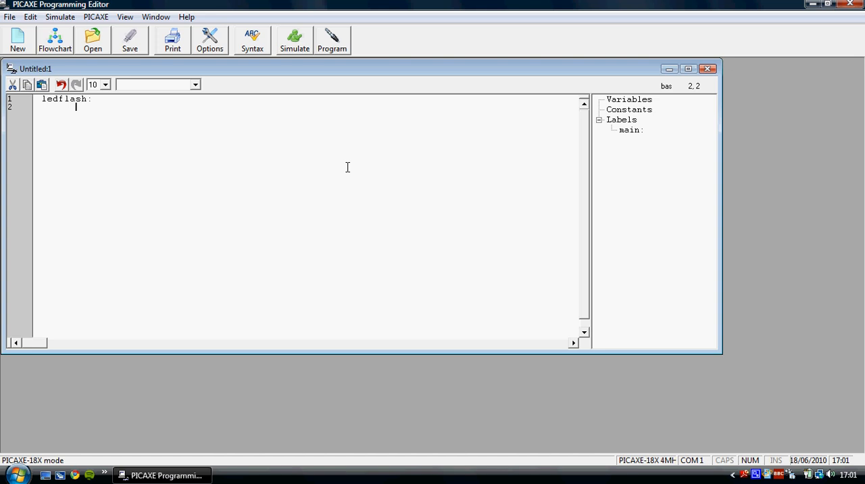
type("high 0")
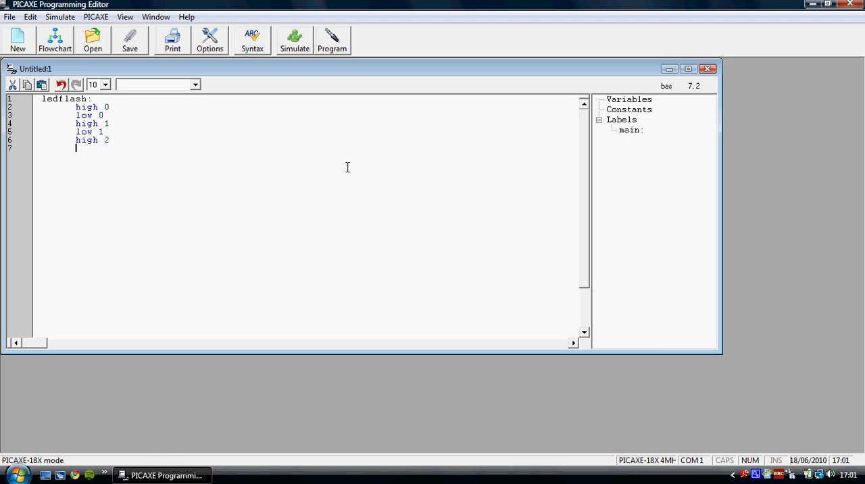
Step: Finish the low 2, low 3 lines and close the loop with goto ledflash
type("low 2")
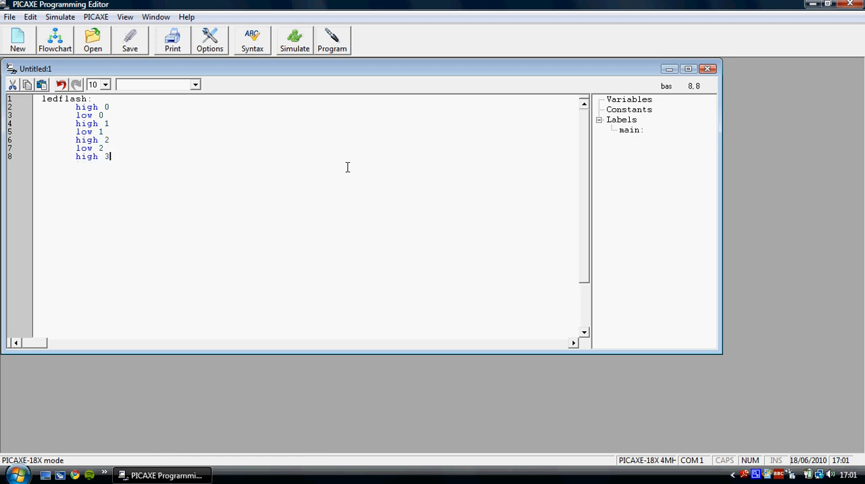
type("low 3")
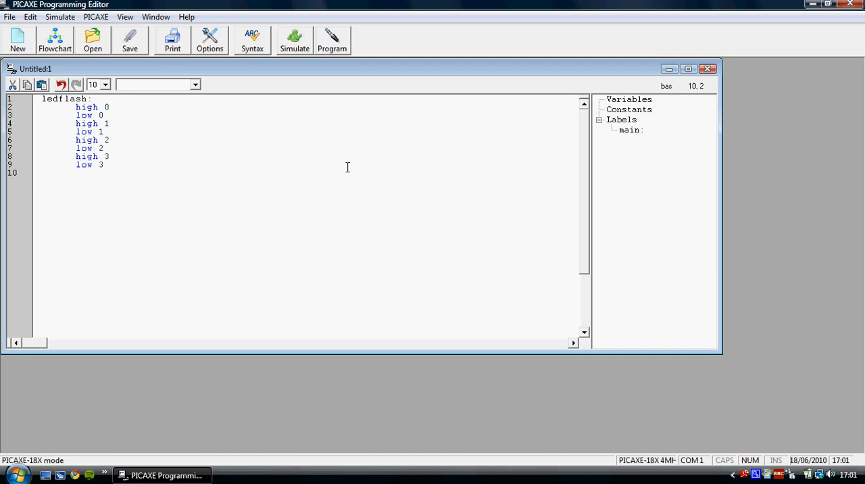
type("goto")
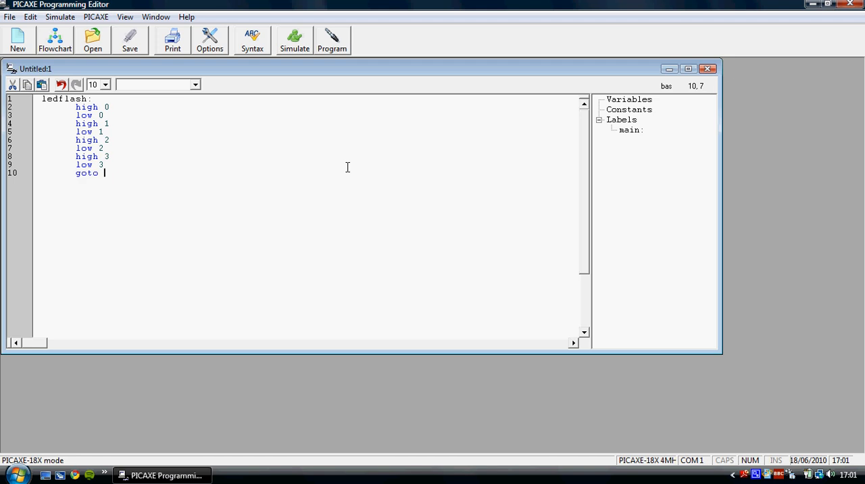
type("ledflash")
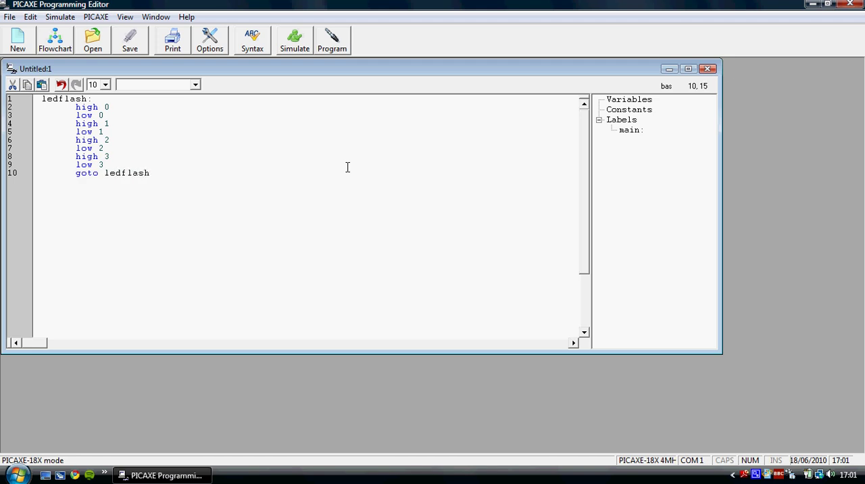
double_click(127, 173)
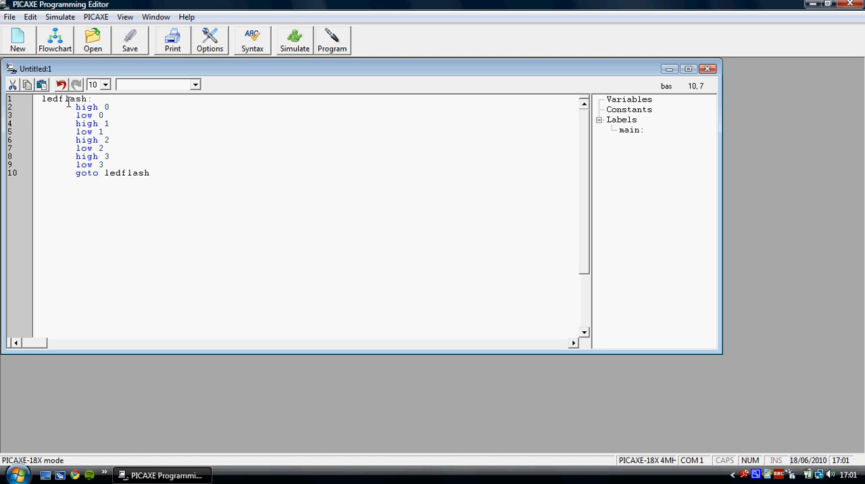
Step: Insert pause 500 after the first high and low commands in ledflash
left_click(62, 103)
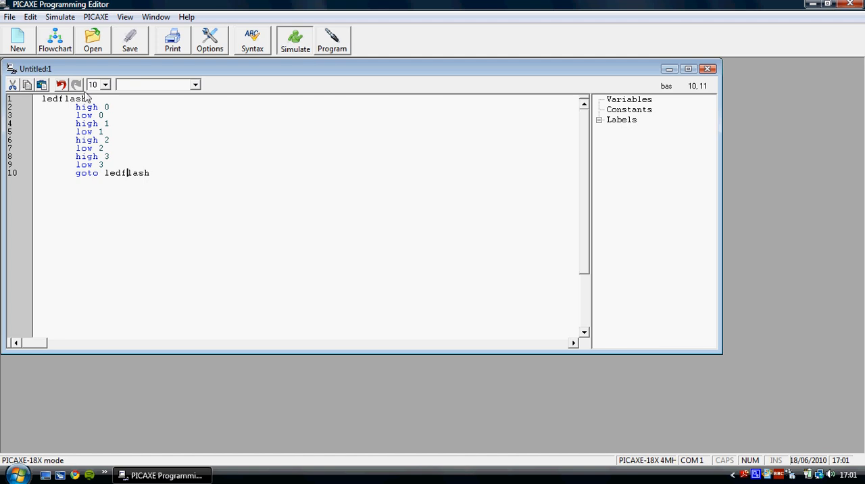
left_click(294, 38)
type("p")
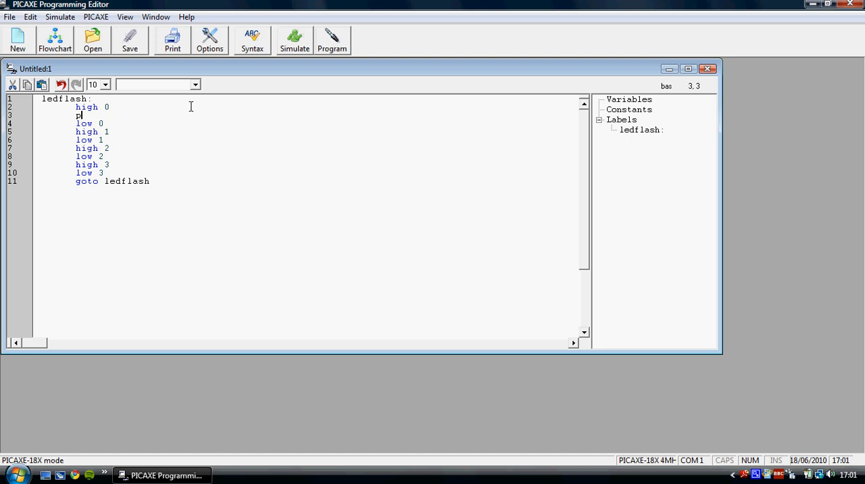
type("ause 500")
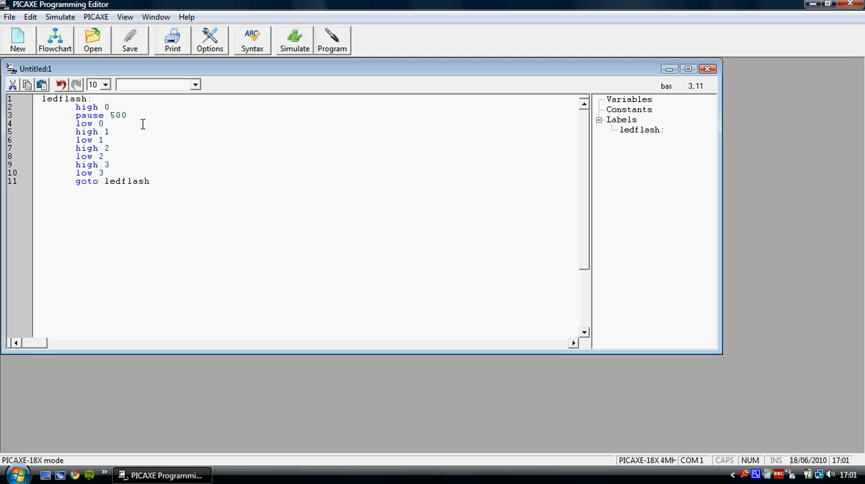
type("pause 500")
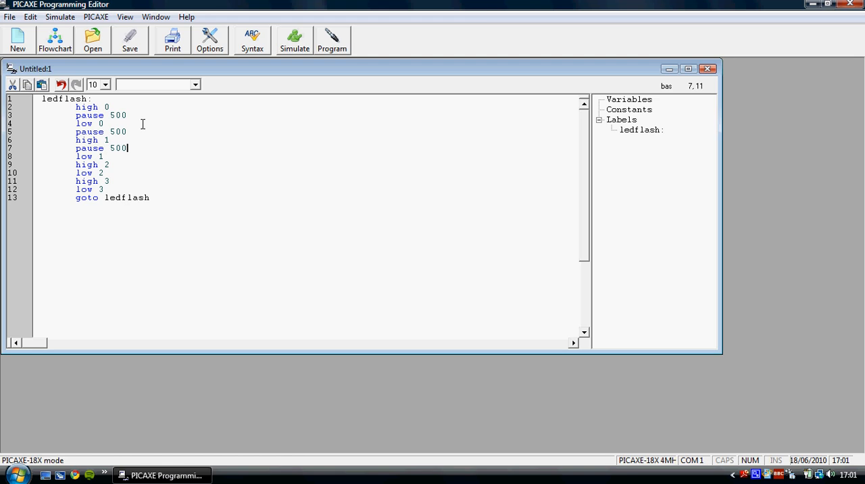
left_click(105, 155)
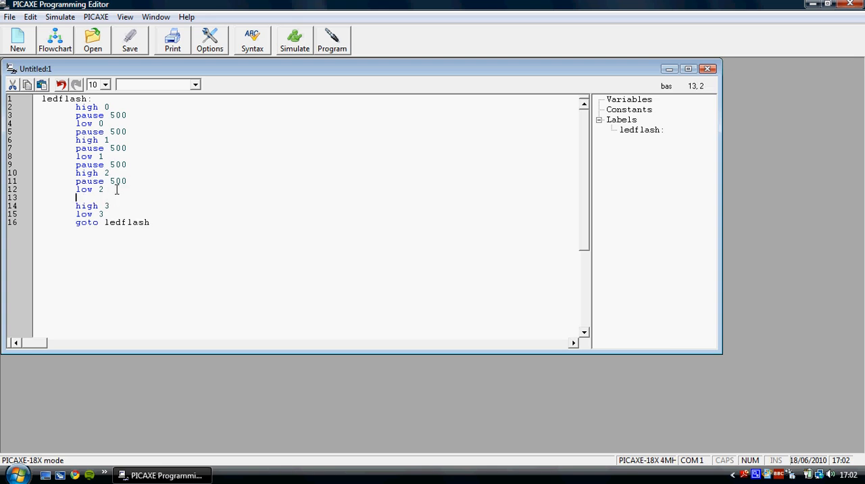
Step: Add pause 500 after the remaining output lines and start simulating ledflash
type("pause 500")
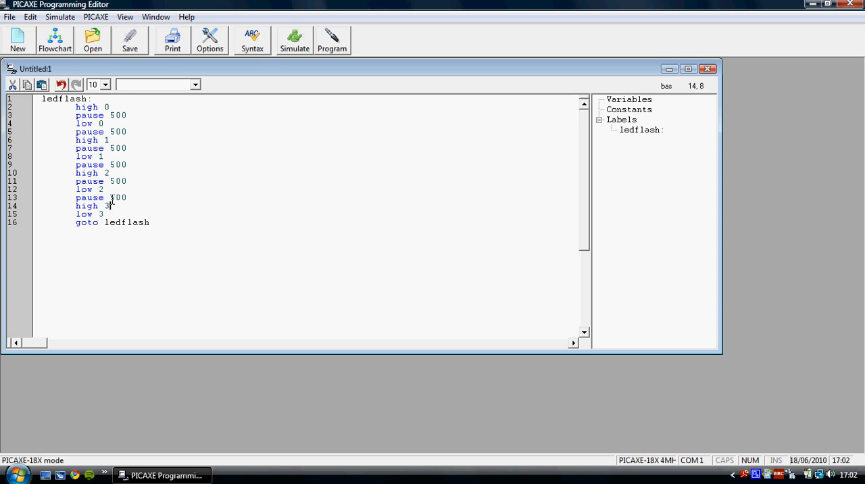
type("pause 500")
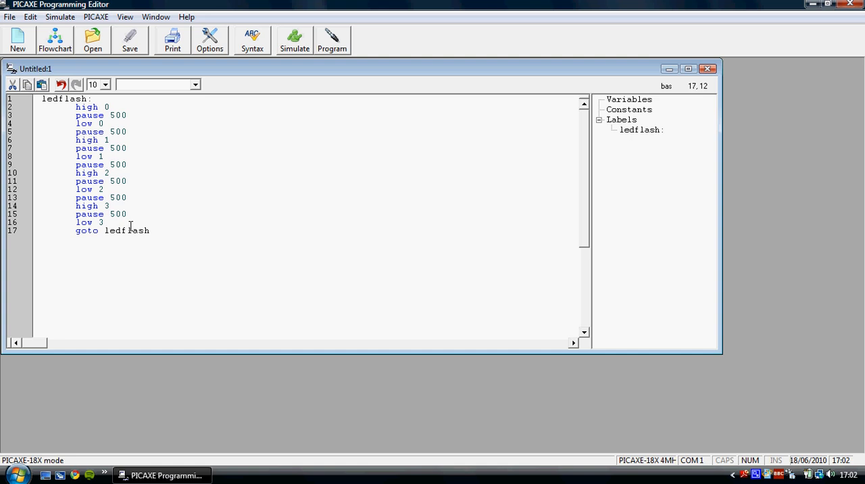
type("pause 500")
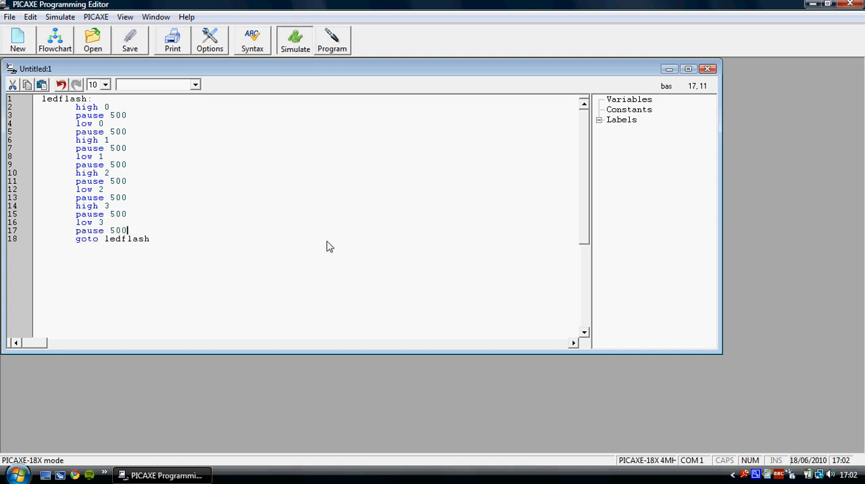
left_click(292, 38)
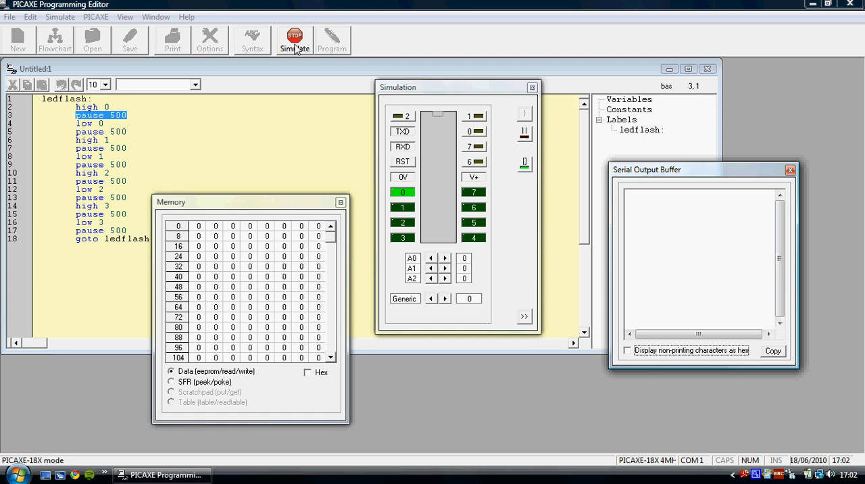
left_click(293, 34)
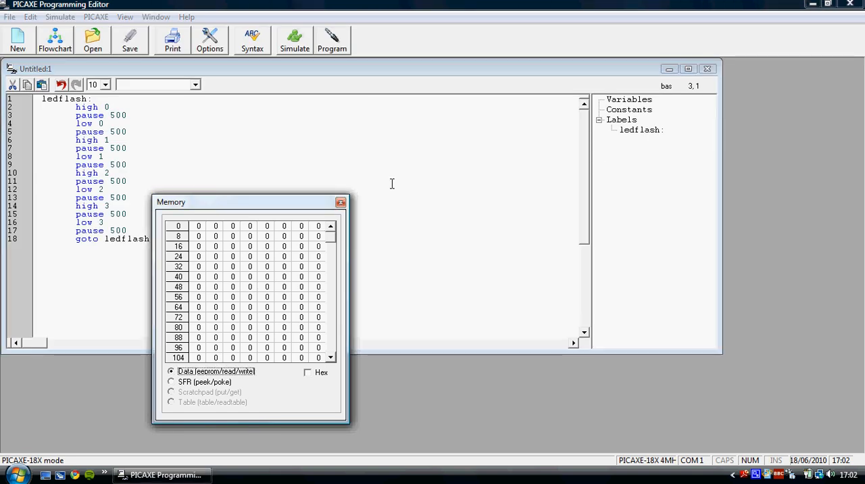
left_click(340, 203)
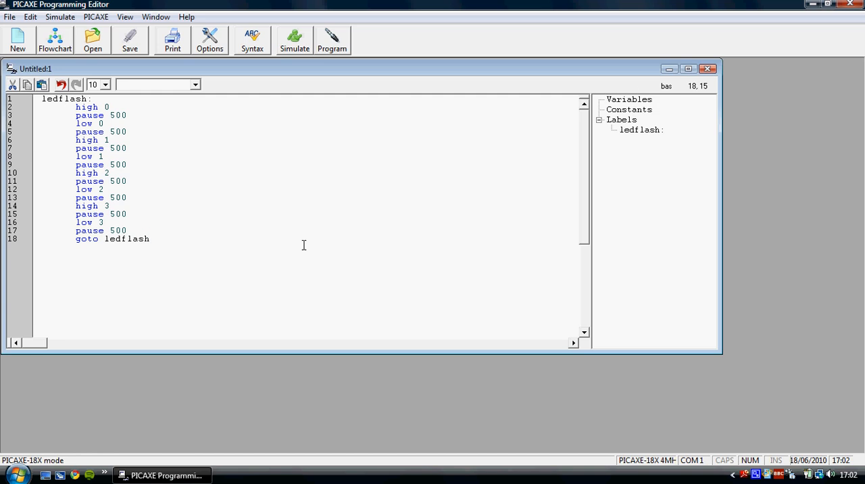
Step: Change the jump at the end of ledflash from 'goto ledflash' to 'goto flash2'
key("BackSpace")
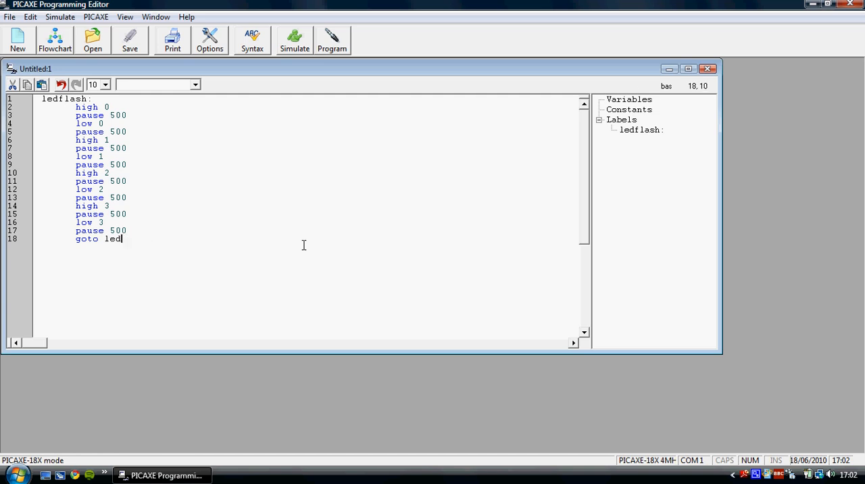
key("BackSpace")
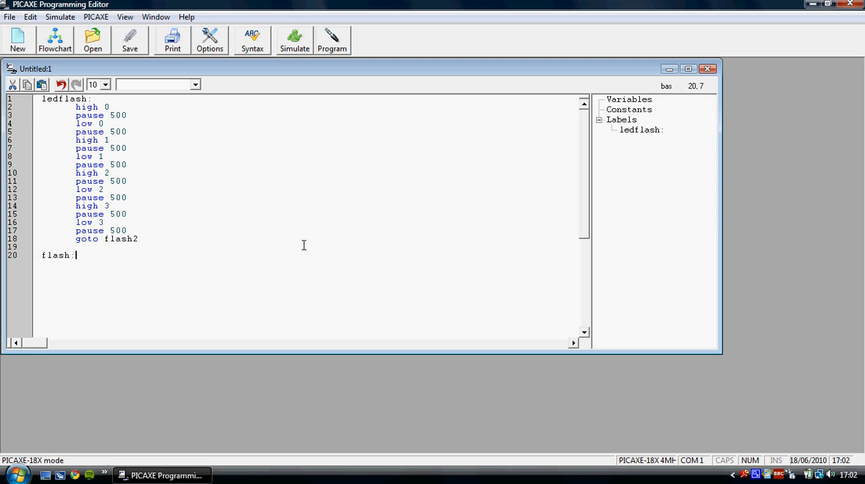
type("2")
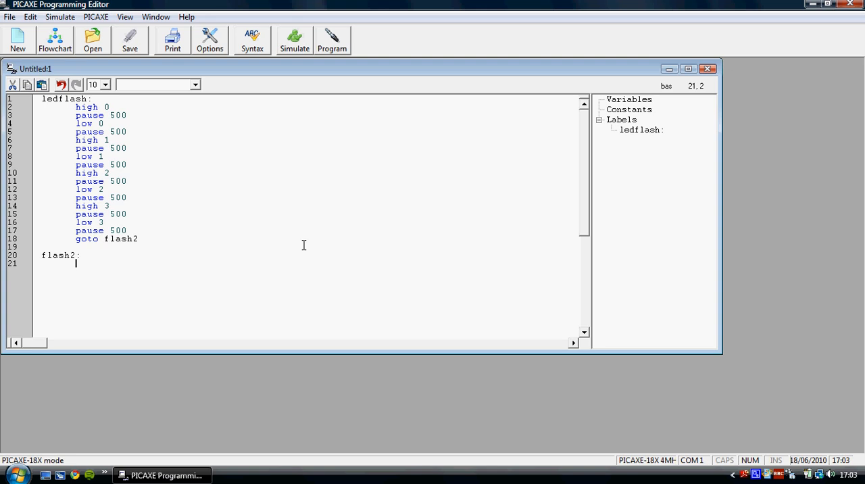
Step: Write the flash2 section: outputs 0–3 high, wait 3, outputs low, then end
type("high 0")
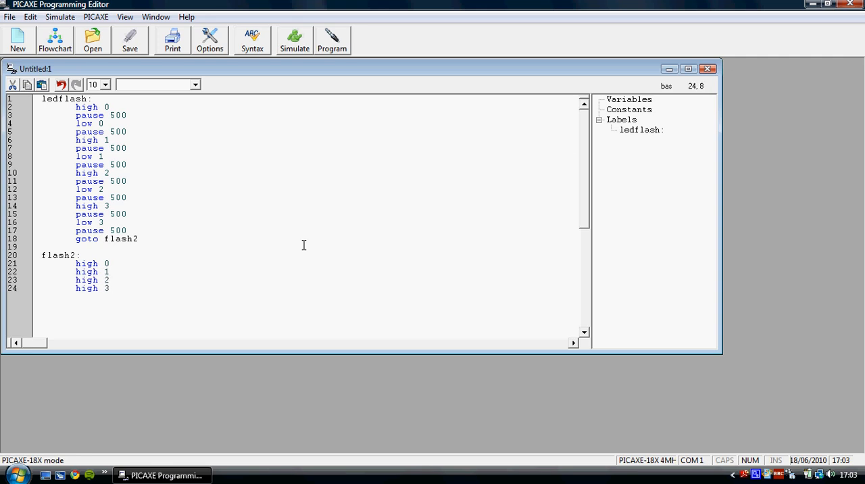
type("wait")
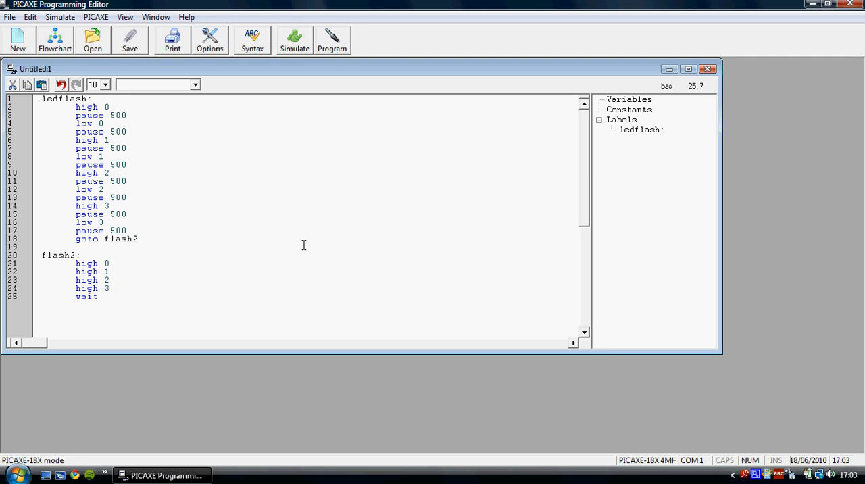
type("3")
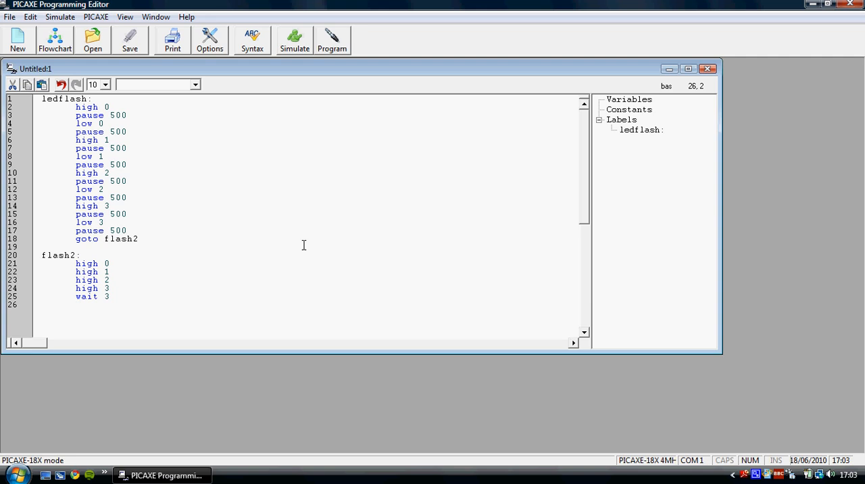
type("low 0")
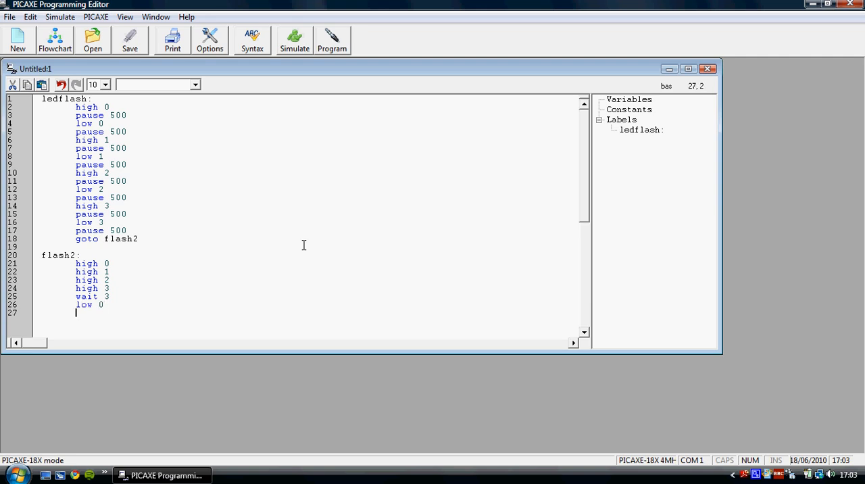
type("low 1")
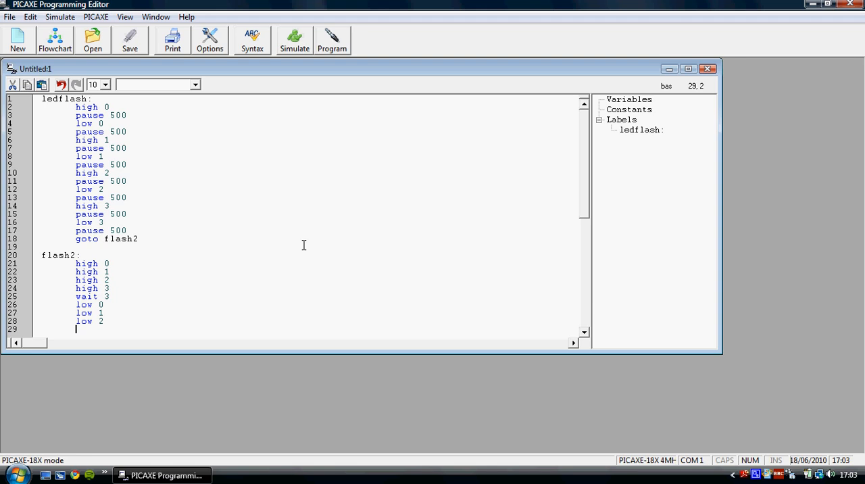
type("low 3")
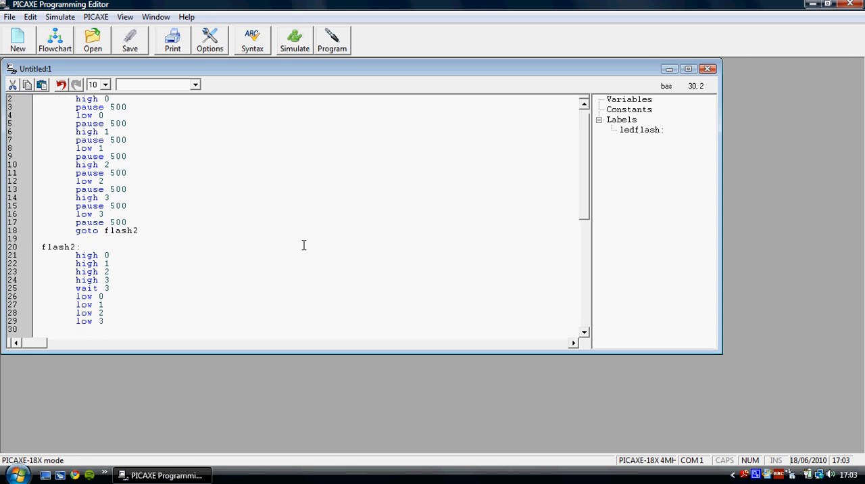
type("end")
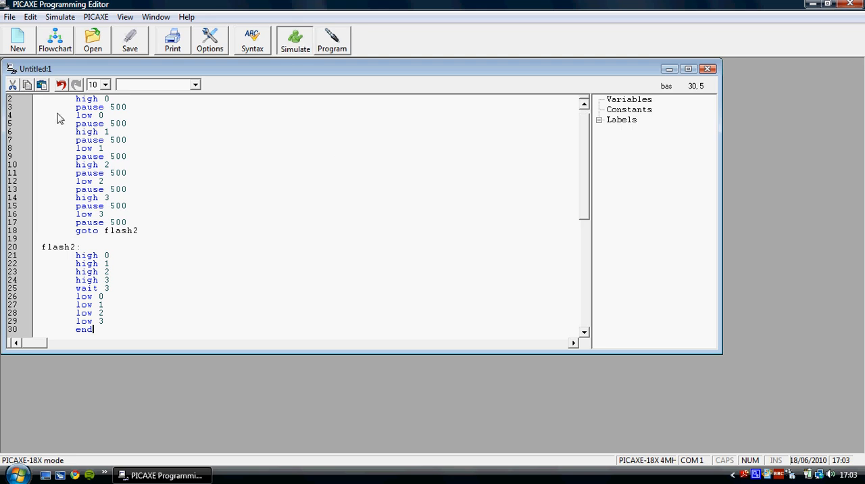
left_click(294, 39)
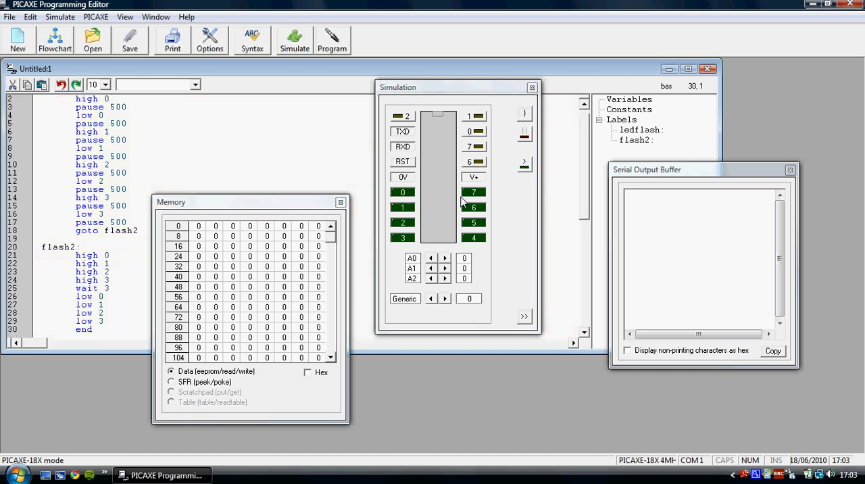
left_click(627, 100)
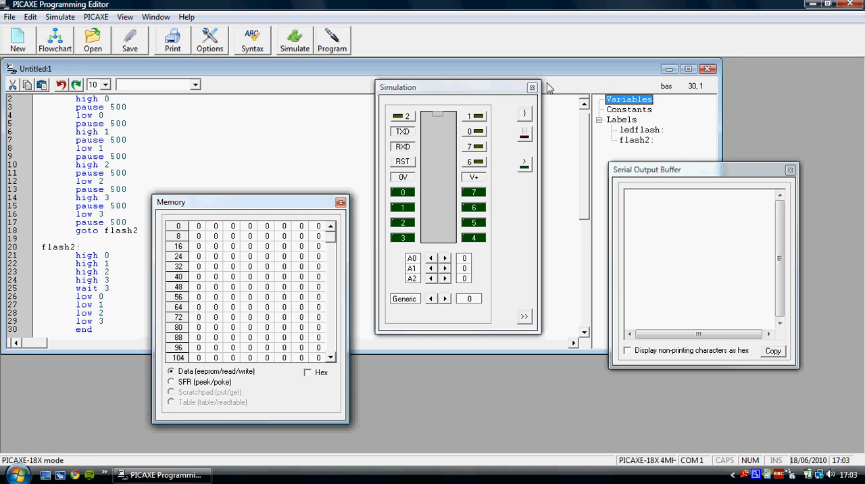
left_click(532, 86)
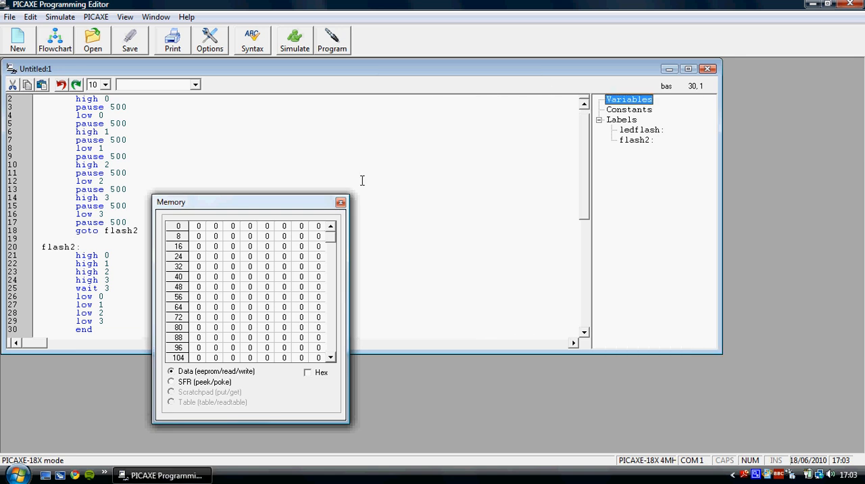
left_click(341, 203)
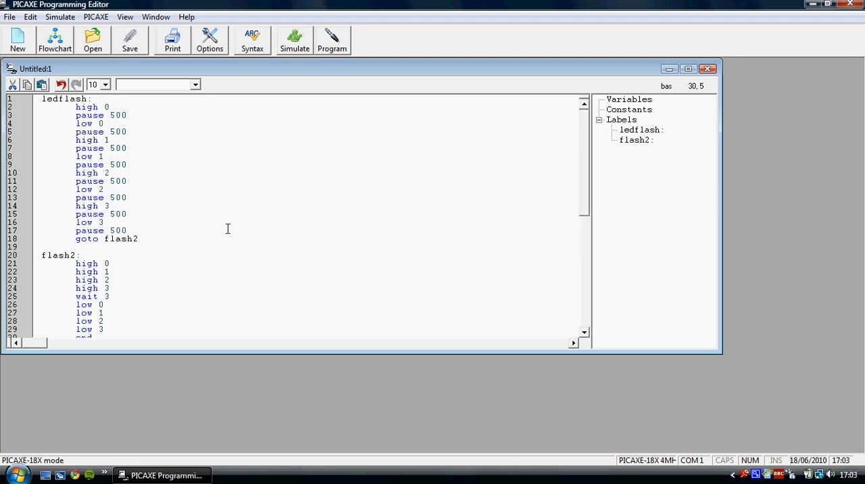
left_click(111, 264)
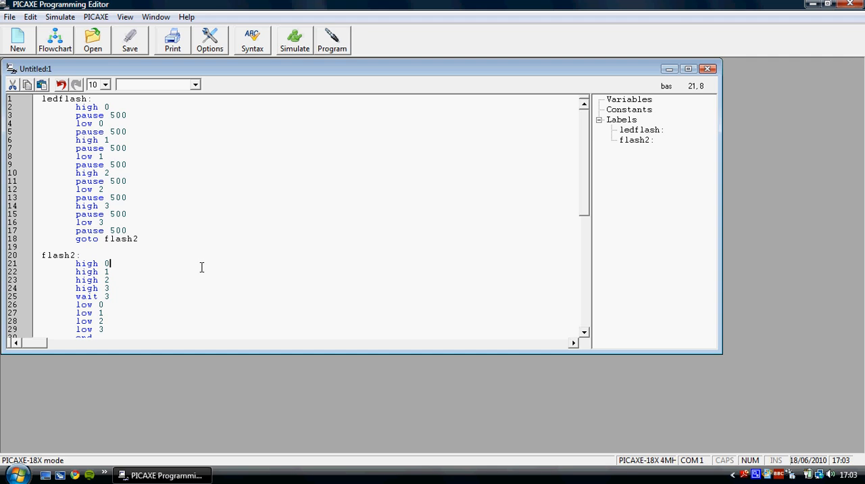
key("ctrl+a")
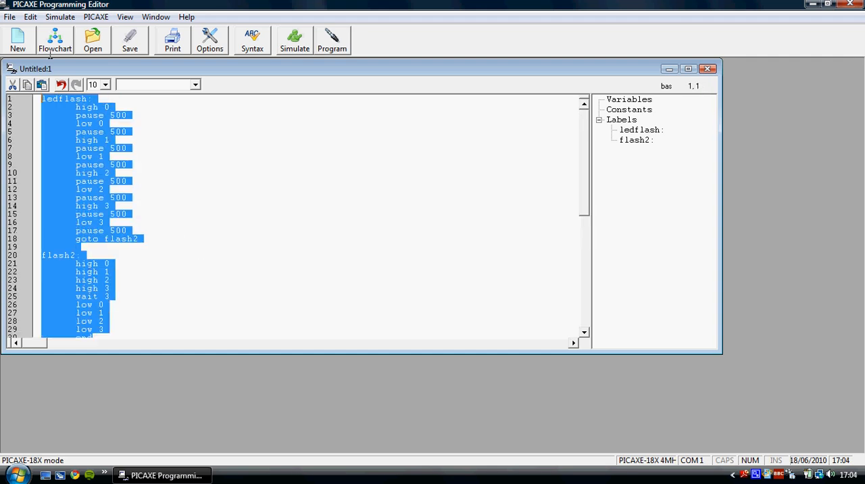
mouse_move(38, 100)
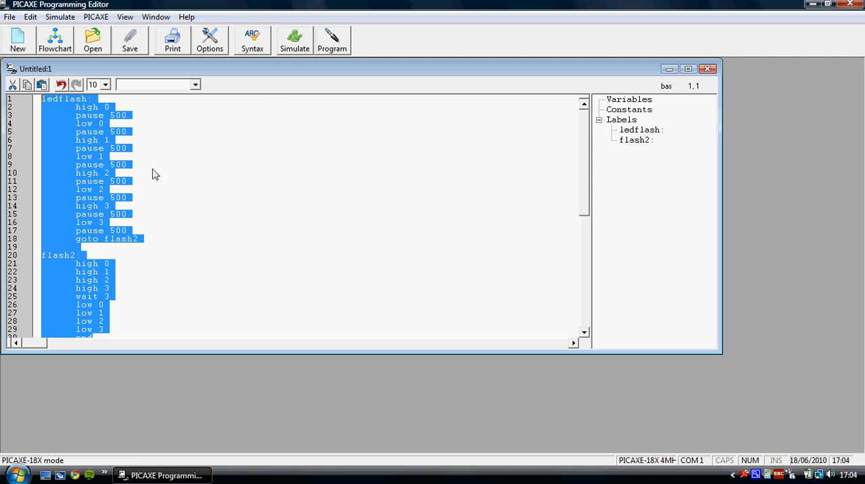
left_click(141, 238)
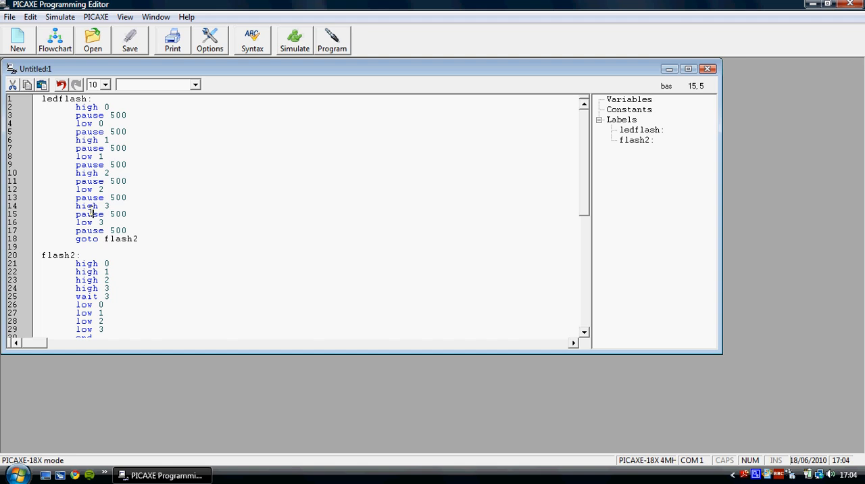
left_click(148, 279)
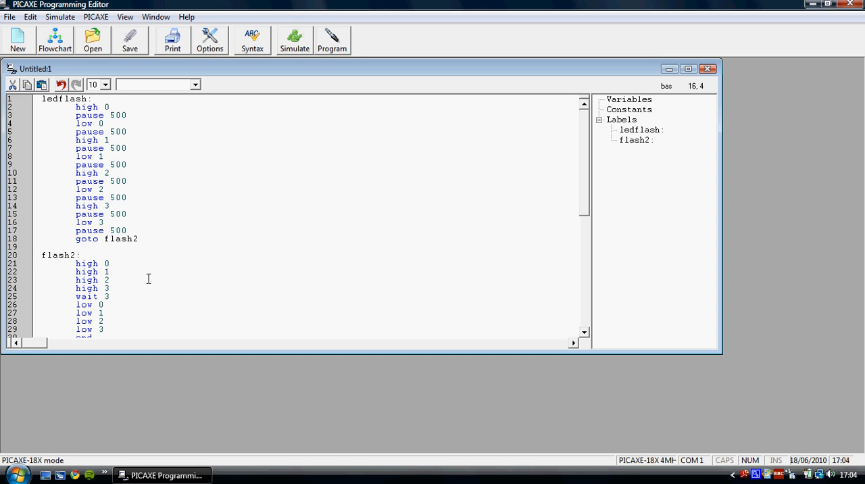